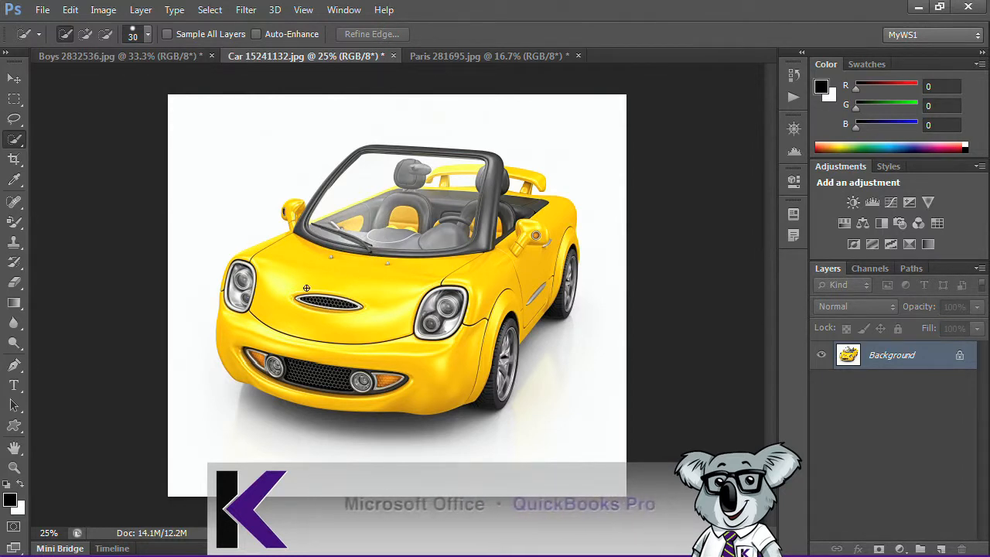
mouse_move(554, 127)
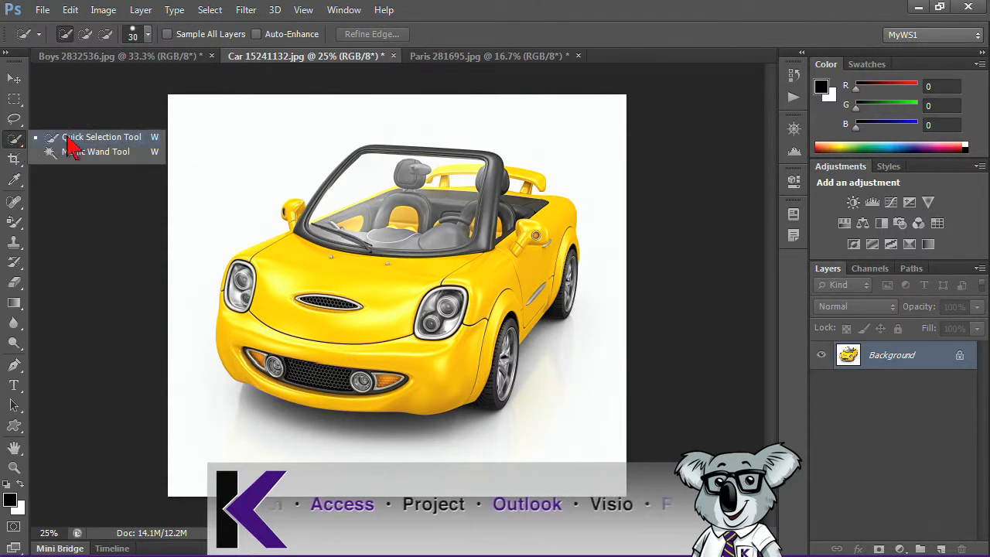
mouse_move(74, 160)
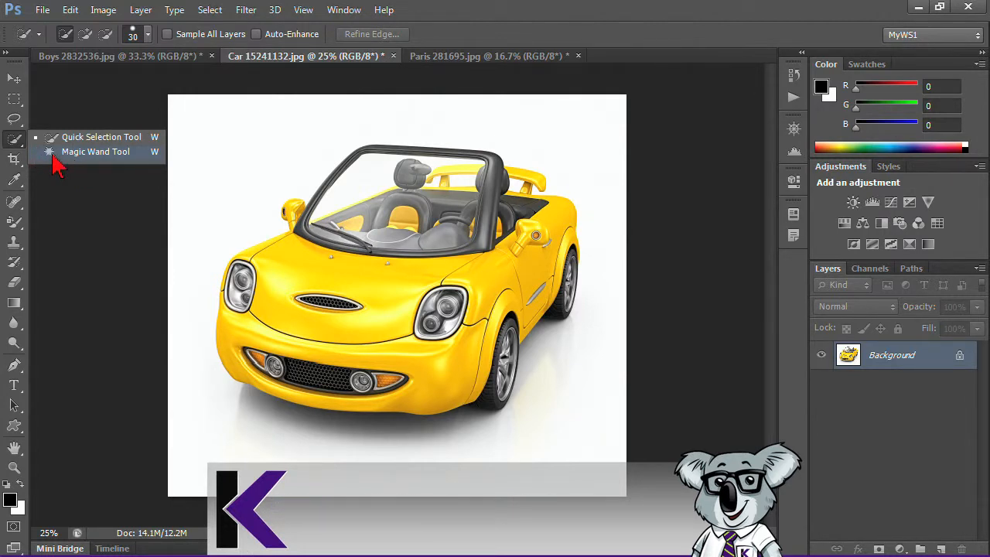
Activate the Magic Wand tool and reset it to defaults with tolerance 32
left_click(96, 151)
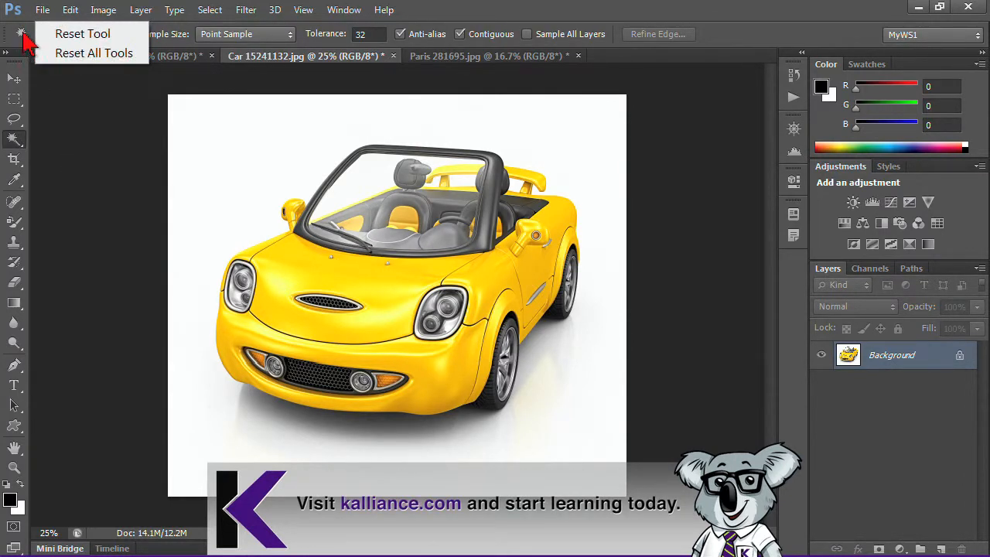
mouse_move(84, 35)
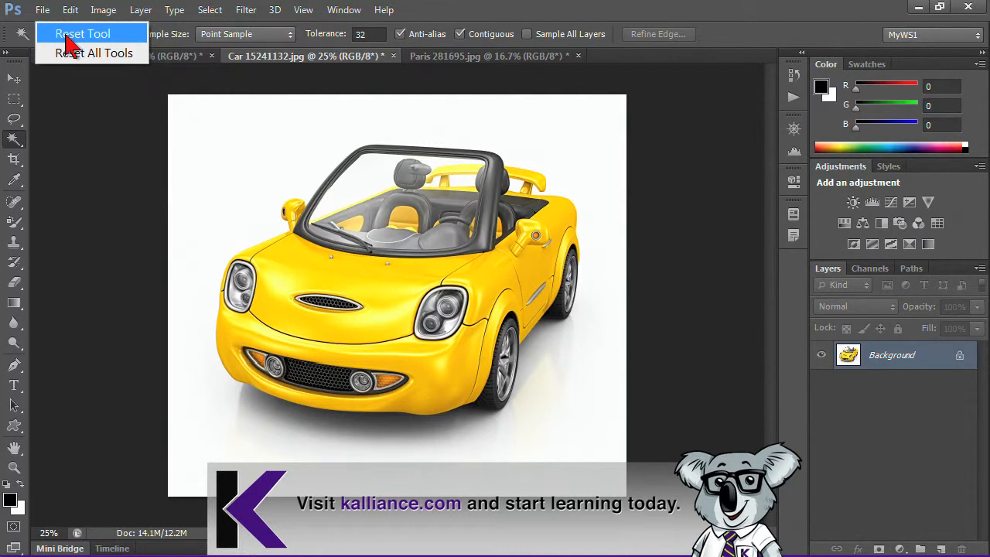
left_click(84, 34)
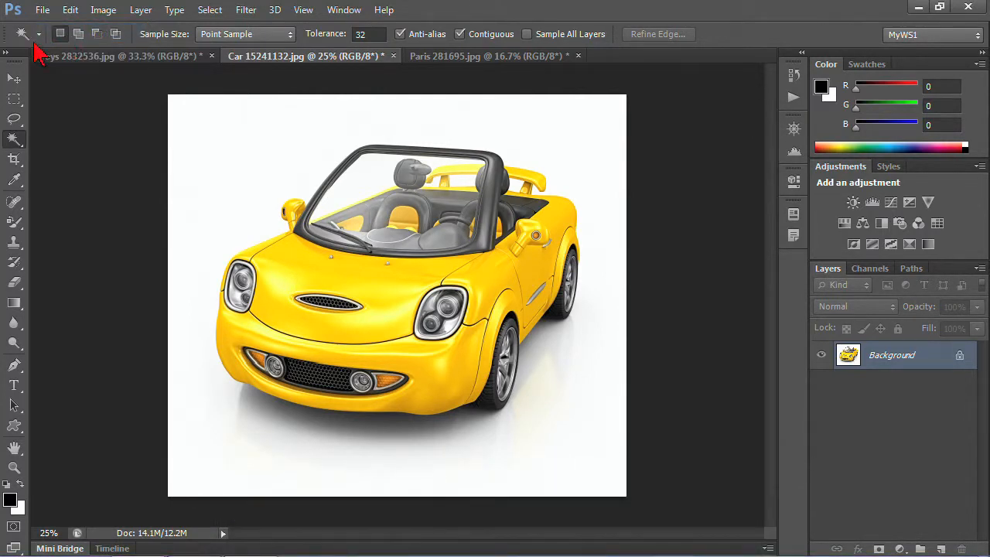
mouse_move(337, 43)
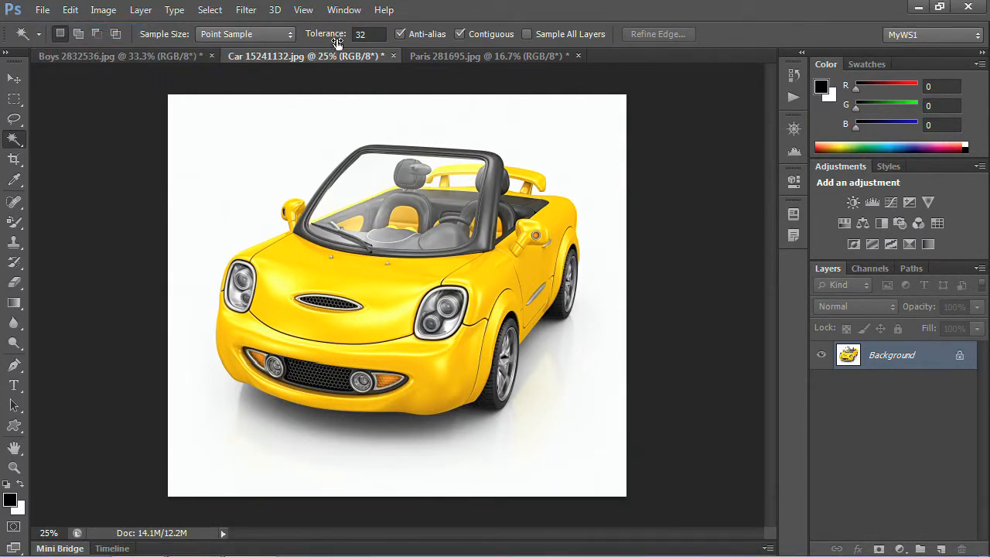
mouse_move(347, 93)
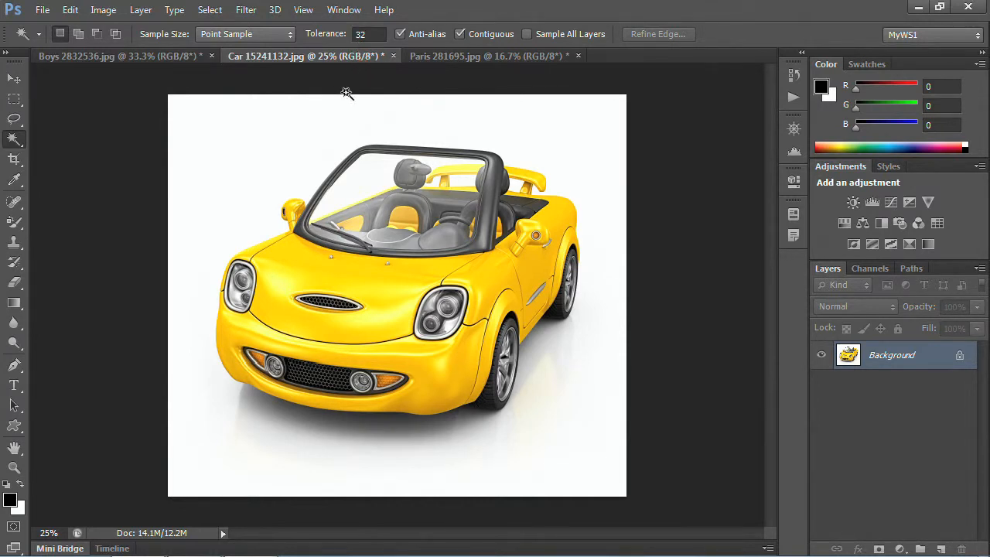
mouse_move(371, 62)
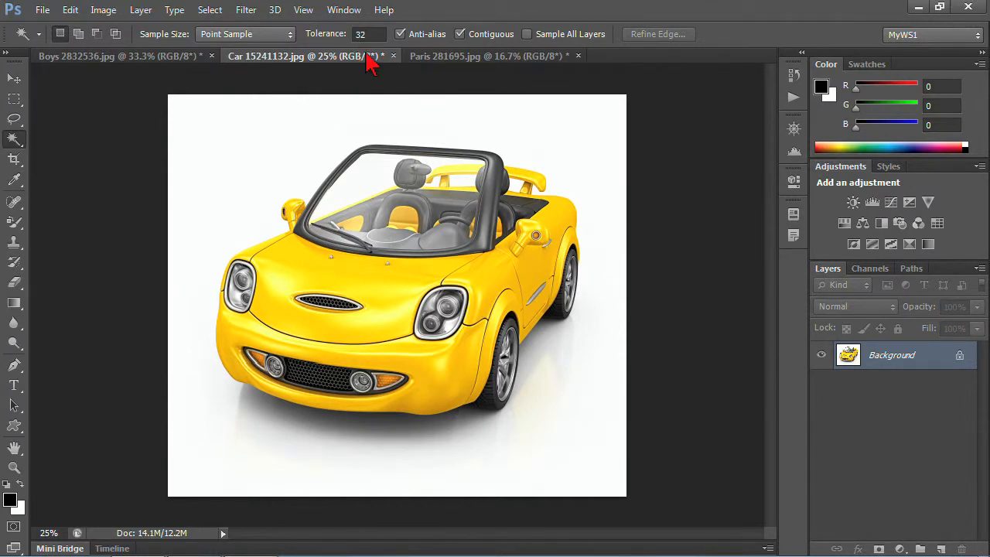
Select the white background around the car and add the shadow areas beneath it
left_click(256, 169)
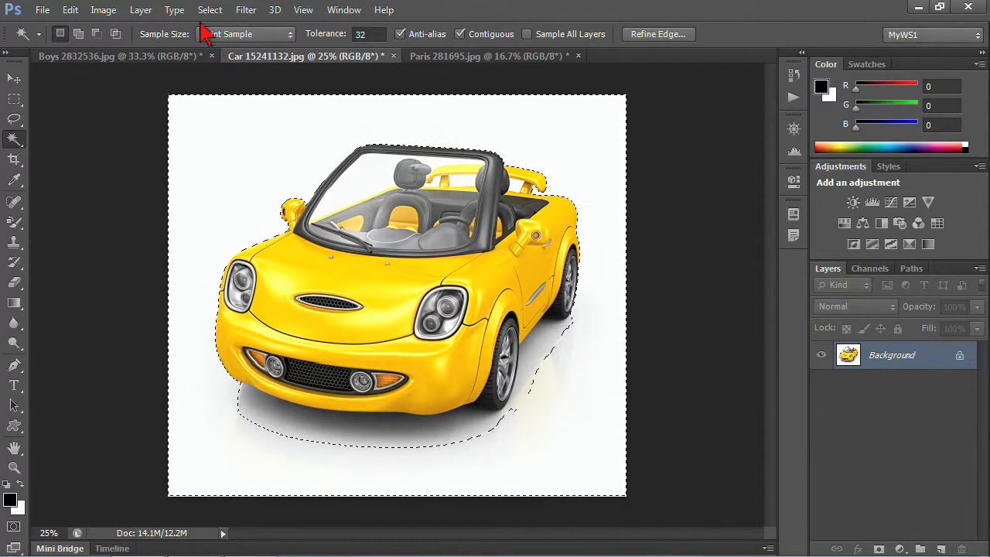
left_click(211, 10)
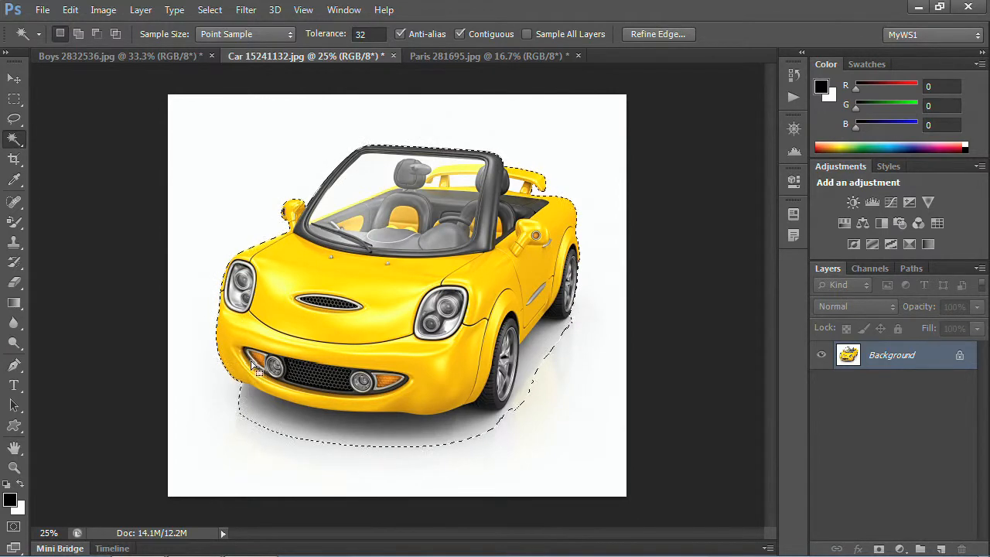
mouse_move(472, 384)
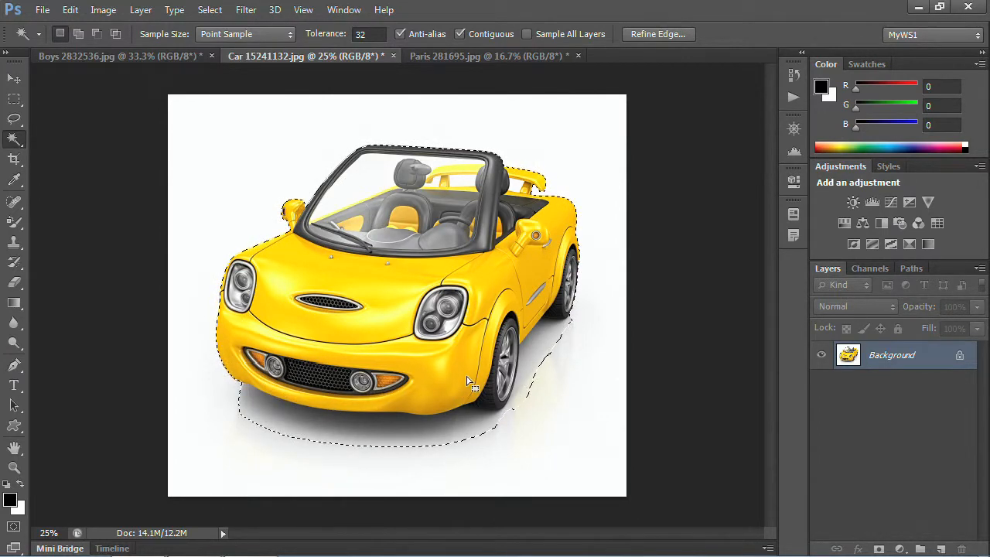
left_click(210, 9)
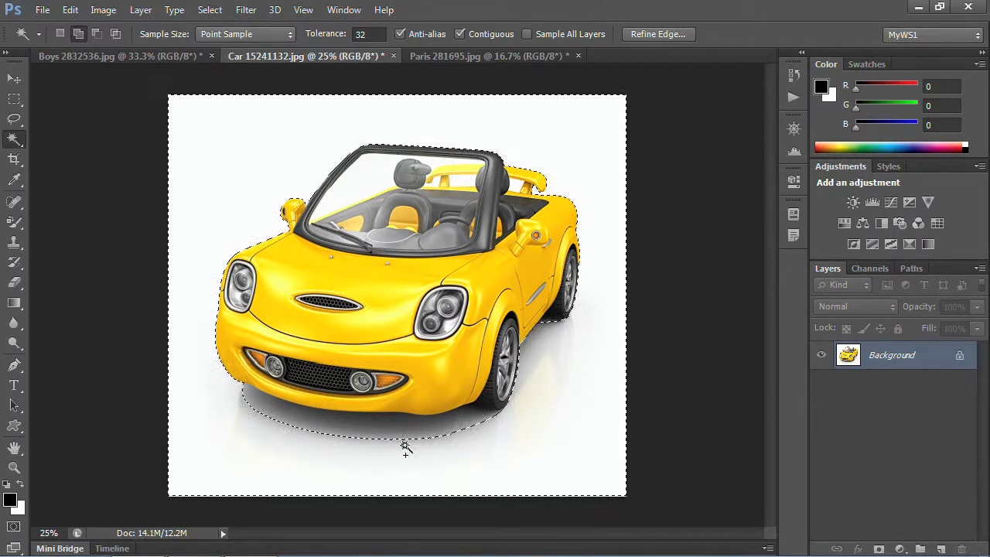
left_click(406, 449)
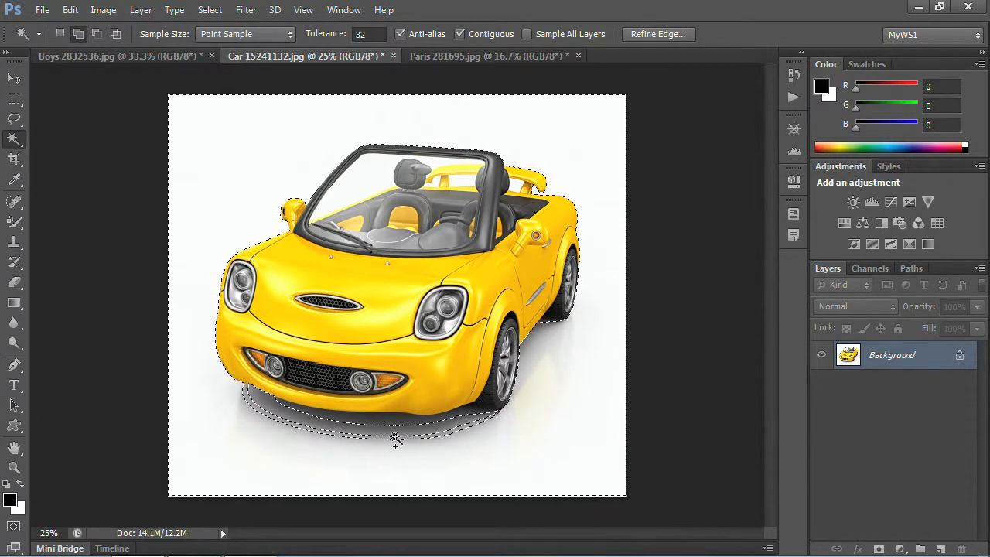
left_click(379, 430)
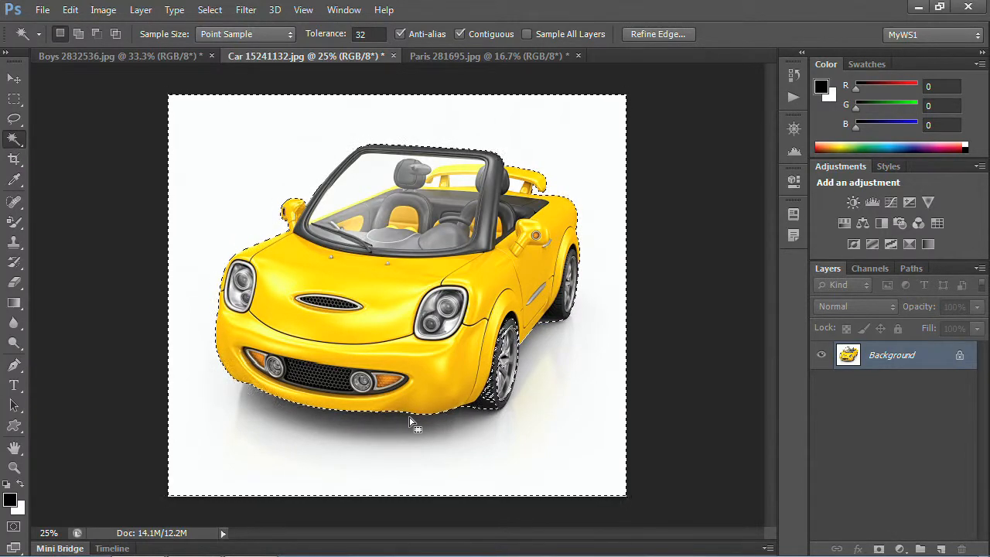
left_click(704, 217)
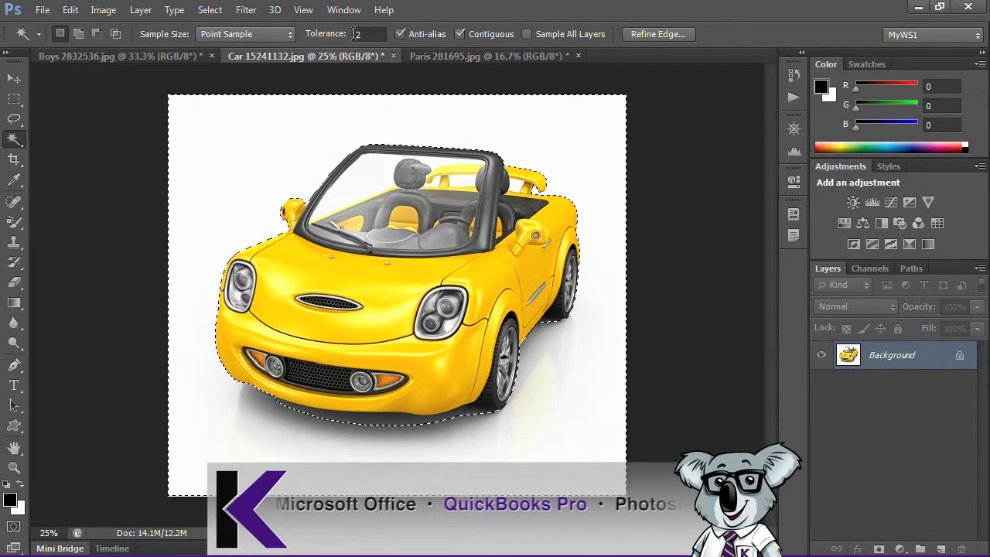
Lower tolerance to 6 and add the background gaps near the windshield and roof
triple_click(368, 34)
type("6")
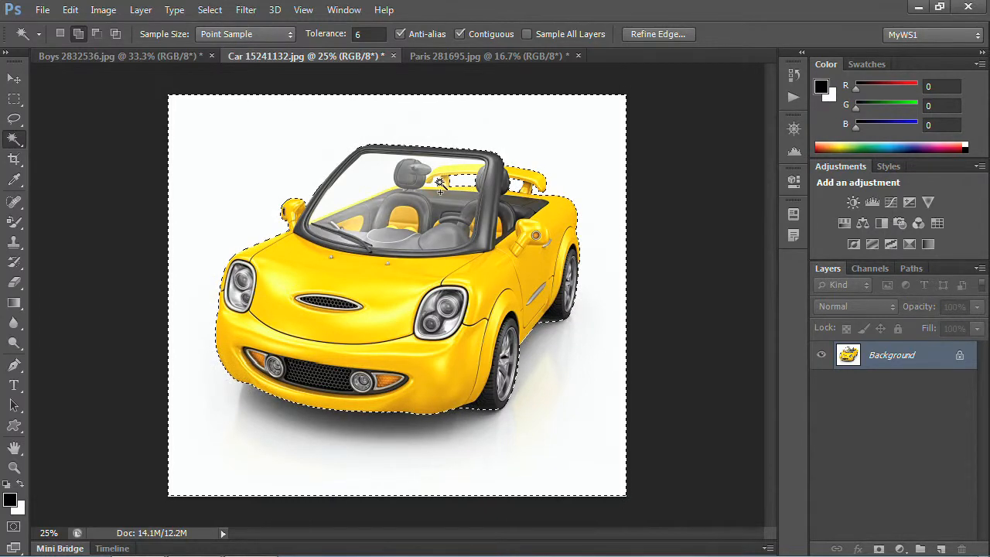
left_click(354, 179)
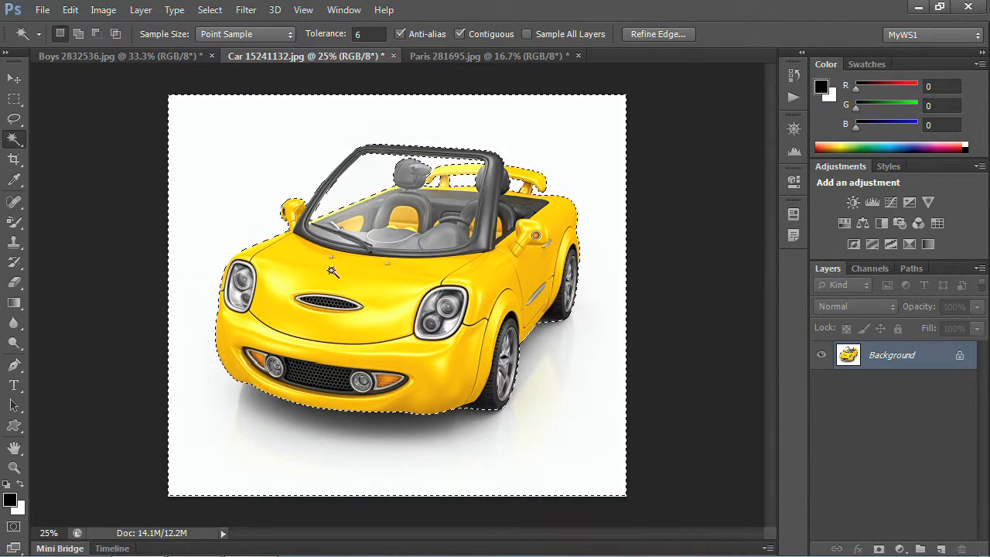
left_click(464, 198)
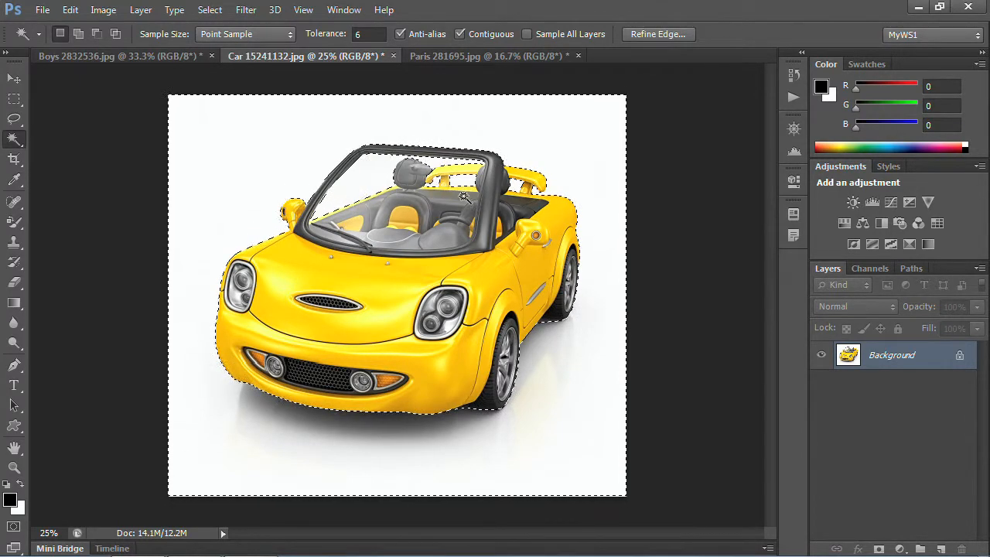
left_click(210, 10)
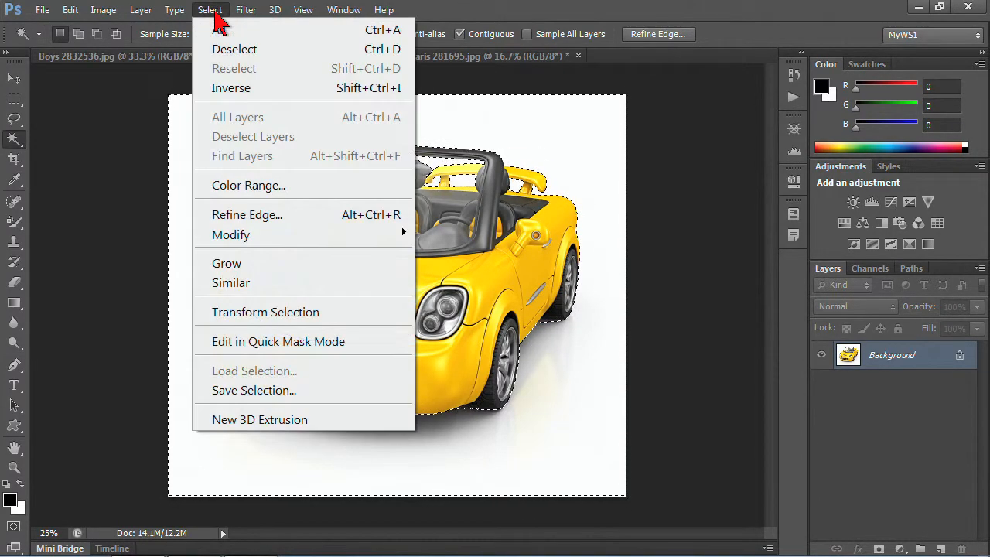
mouse_move(230, 87)
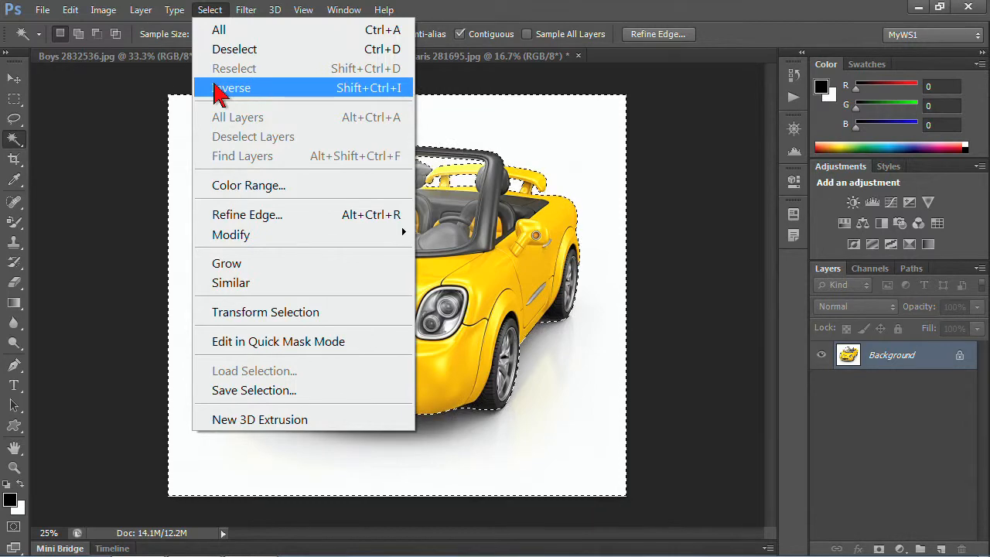
Invert the selection to the car and add a Vibrance adjustment layer for it
left_click(230, 87)
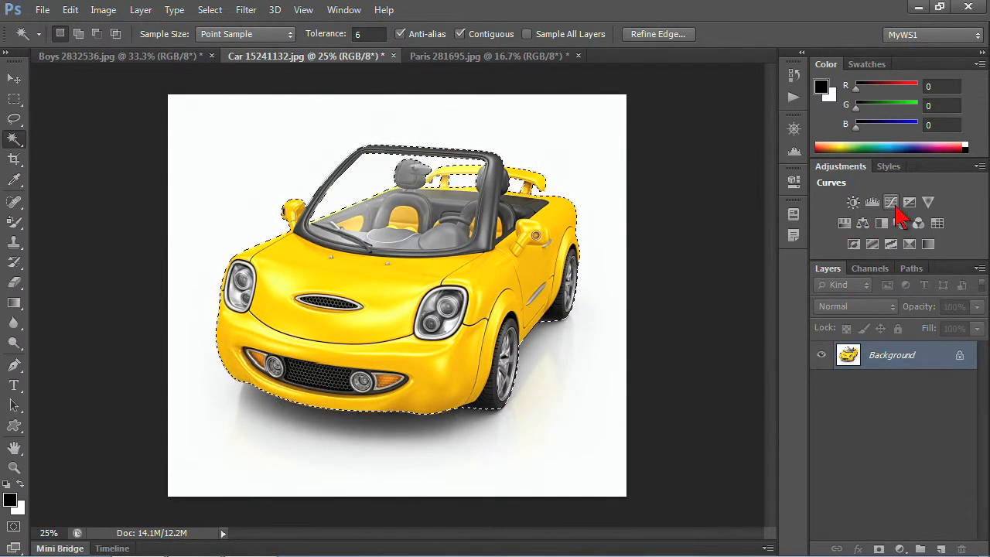
left_click(845, 223)
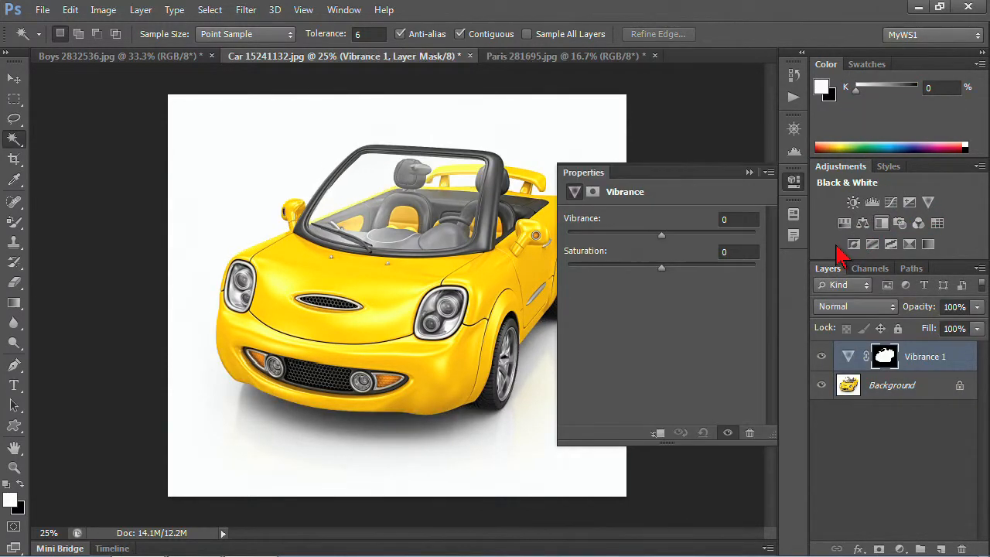
left_click_drag(662, 266, 611, 266)
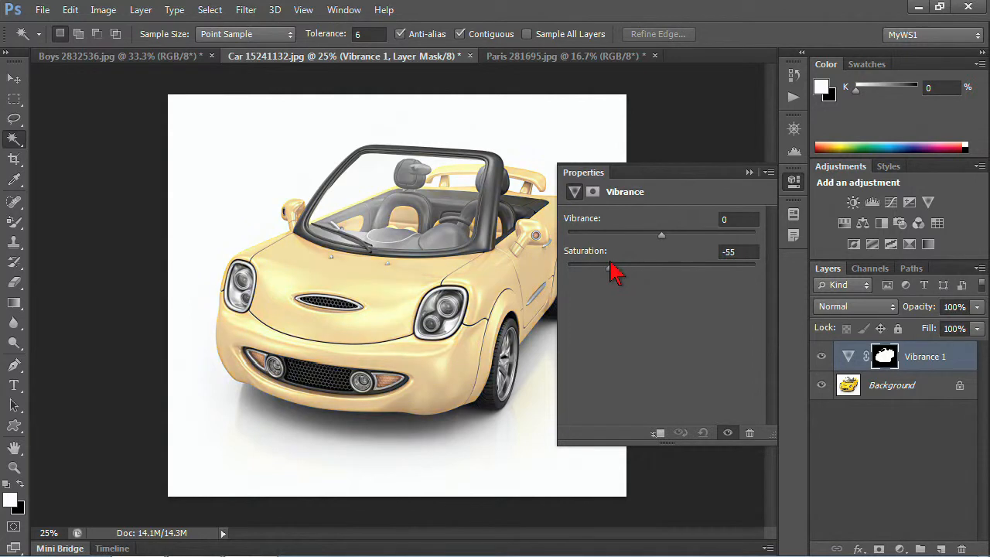
left_click_drag(662, 236, 721, 235)
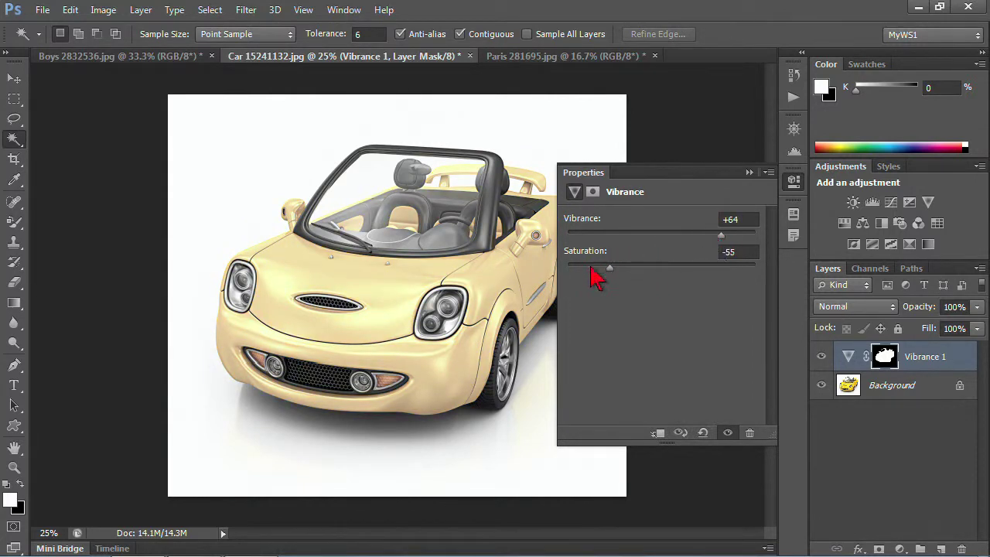
Set the car's Vibrance to +88 and Saturation to +60, then collapse Properties
left_click_drag(609, 267, 718, 266)
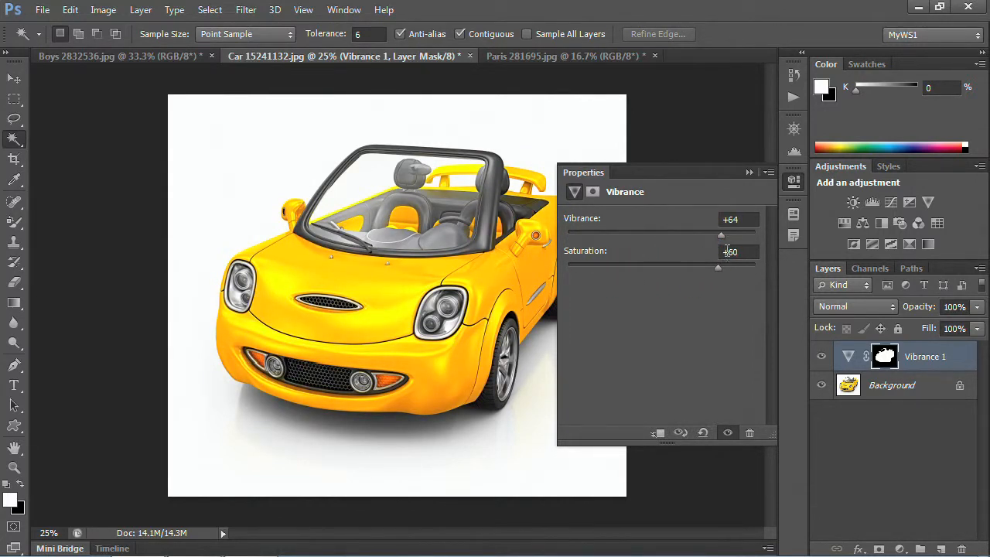
left_click_drag(721, 234, 744, 233)
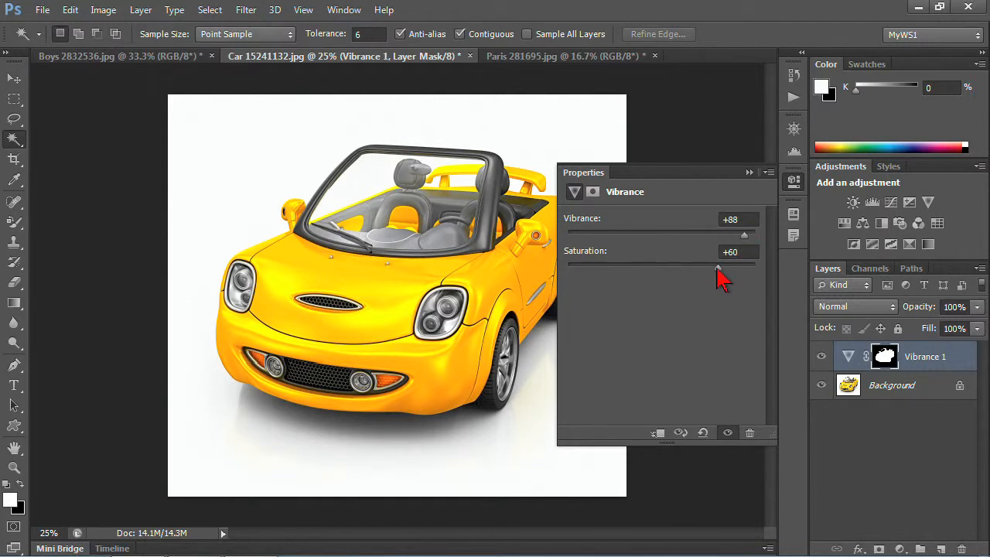
left_click(792, 179)
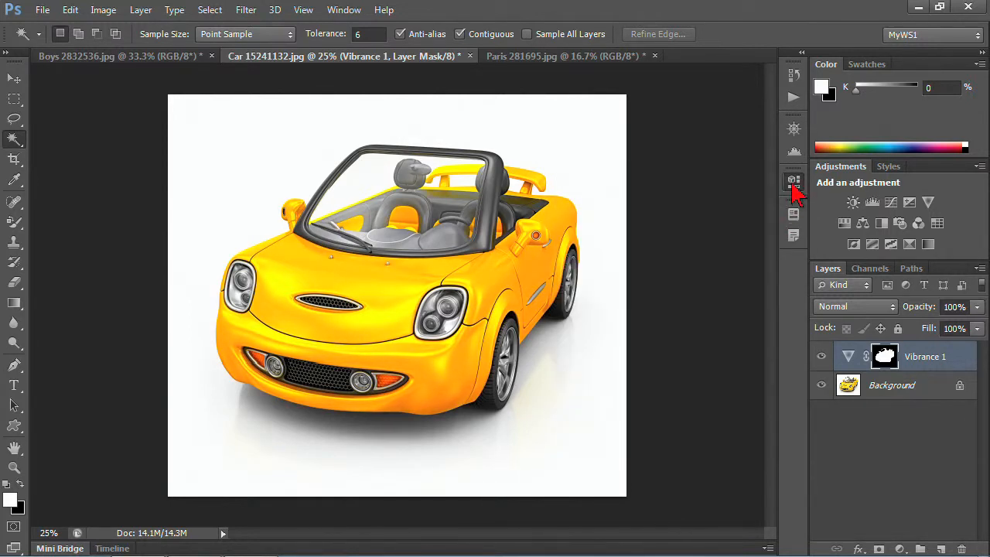
left_click(823, 356)
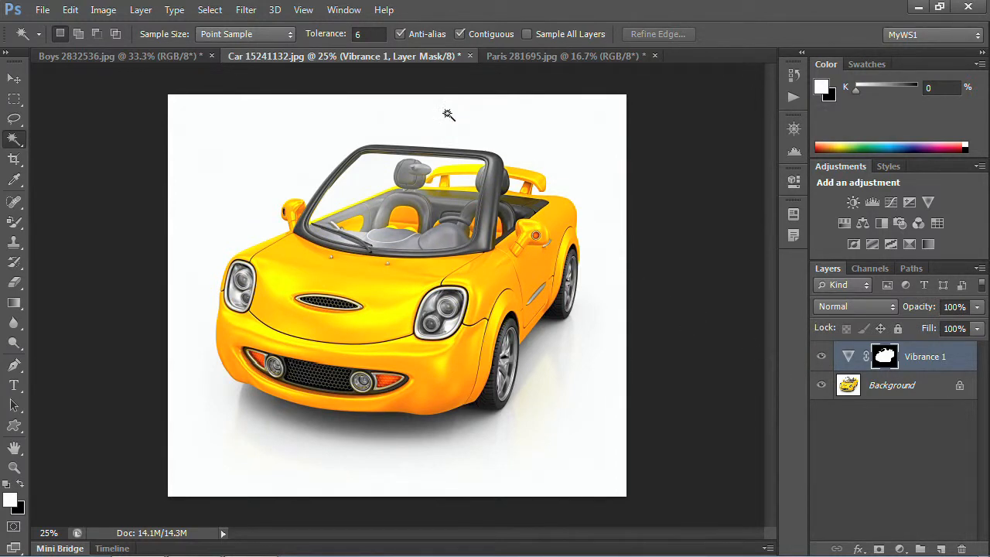
mouse_move(136, 65)
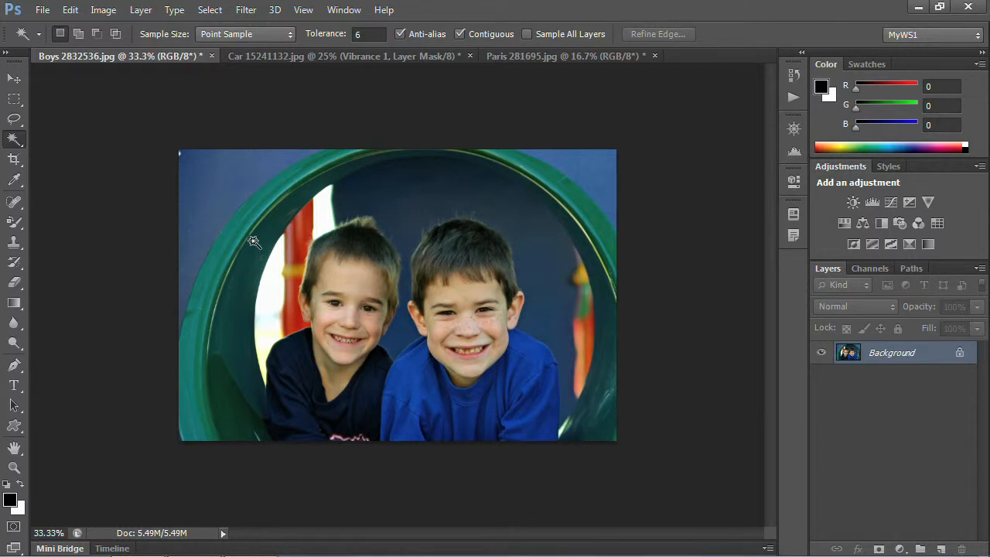
mouse_move(229, 171)
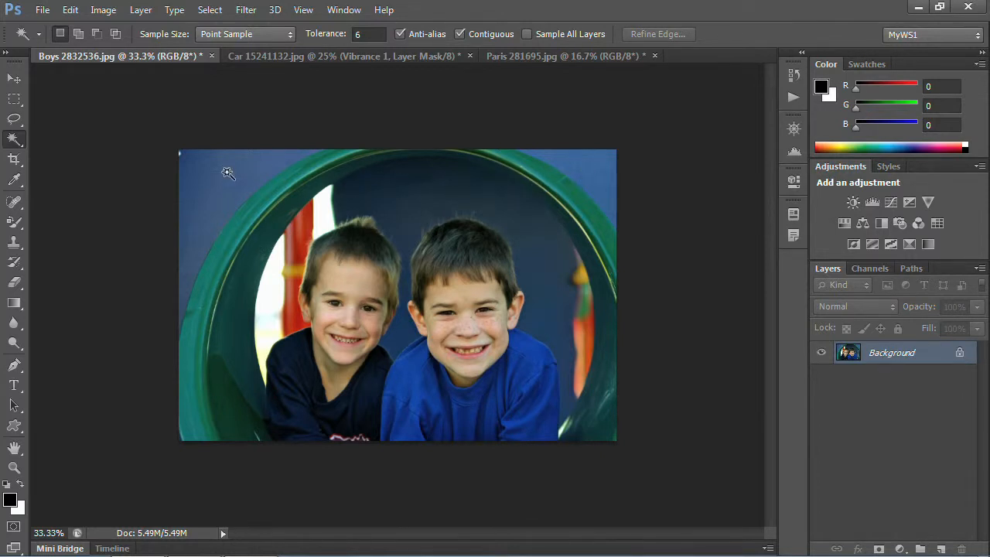
On the boys photo, make a tolerance-32 Magic Wand selection of the blue background
left_click(229, 172)
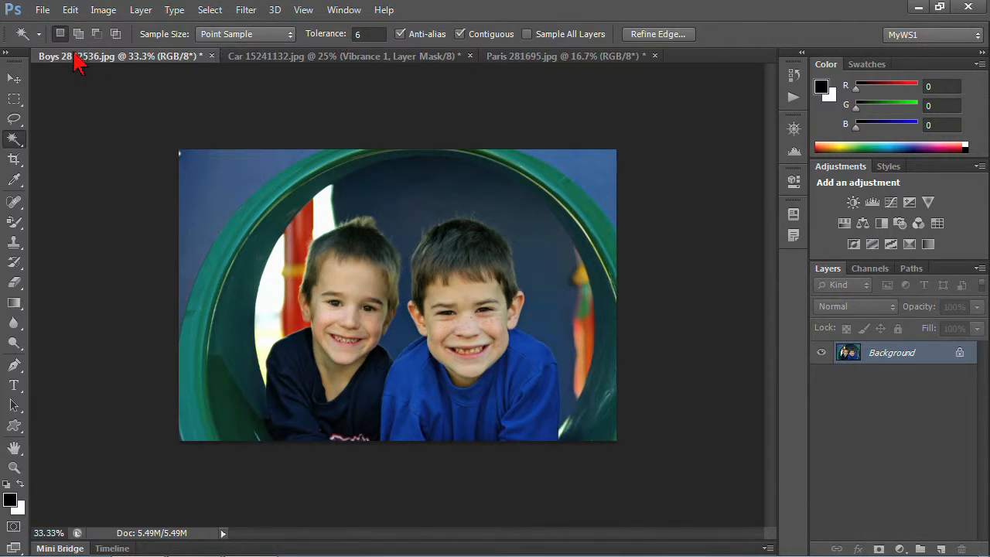
right_click(23, 34)
type("32")
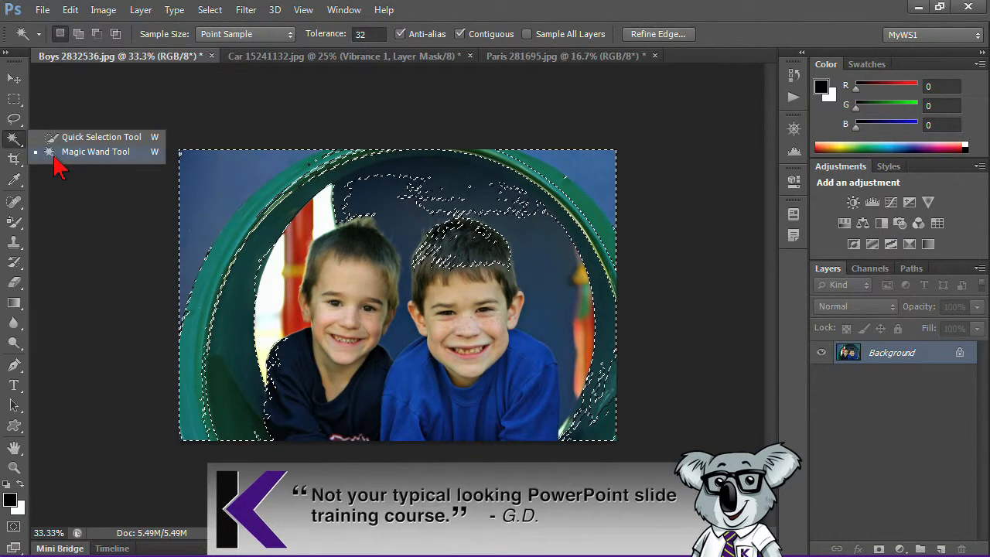
mouse_move(96, 136)
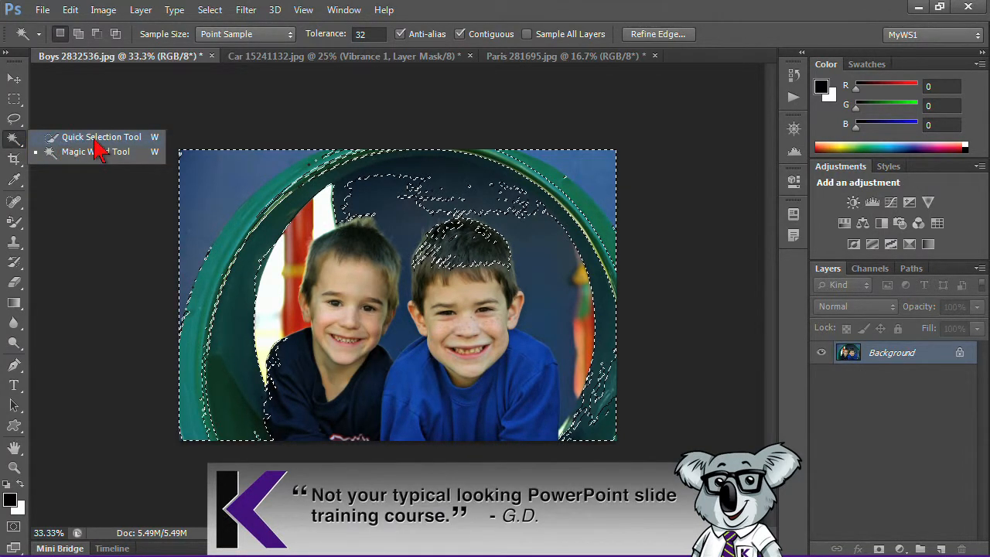
left_click(102, 137)
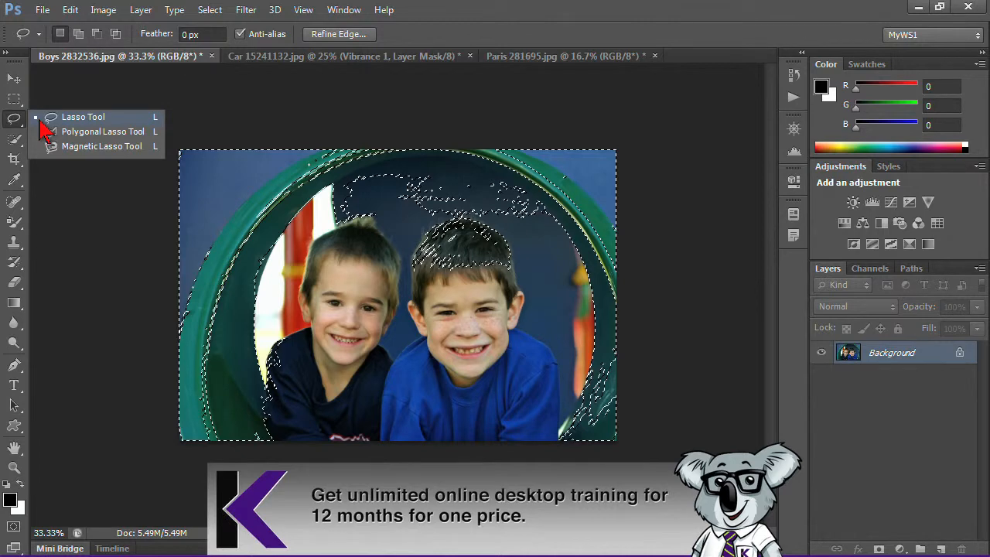
Return to the Magic Wand tool and bring the Paris photo to the front
left_click(15, 143)
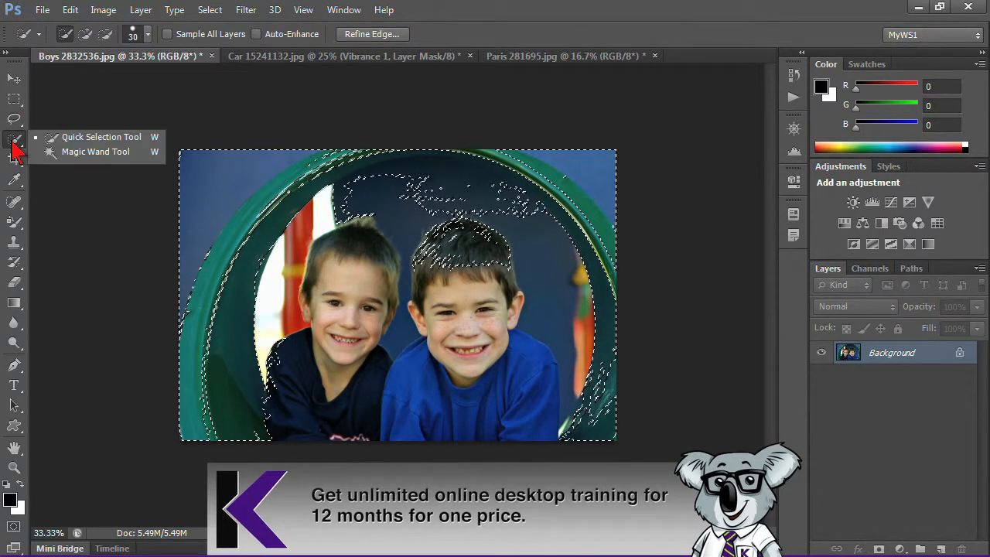
left_click(96, 152)
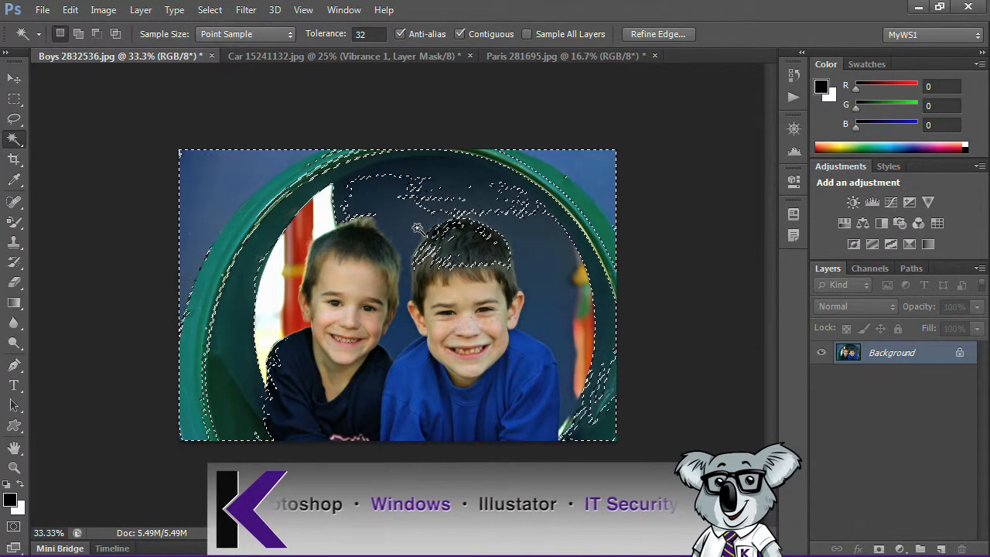
left_click(565, 56)
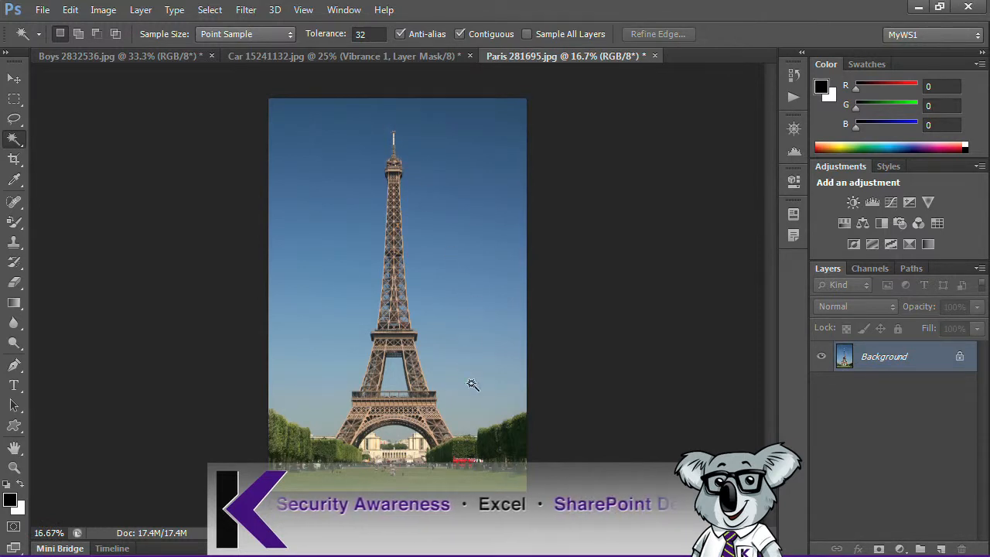
mouse_move(485, 158)
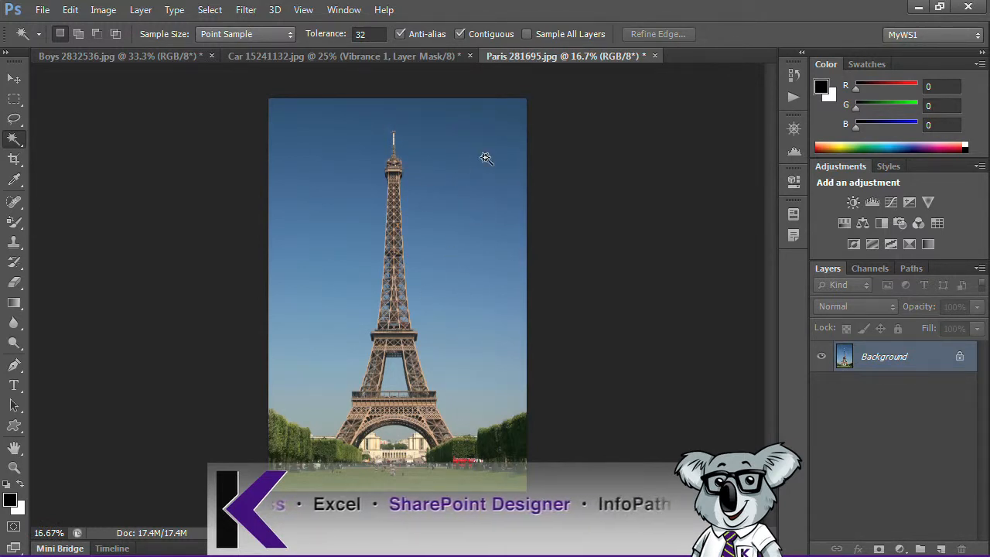
mouse_move(449, 180)
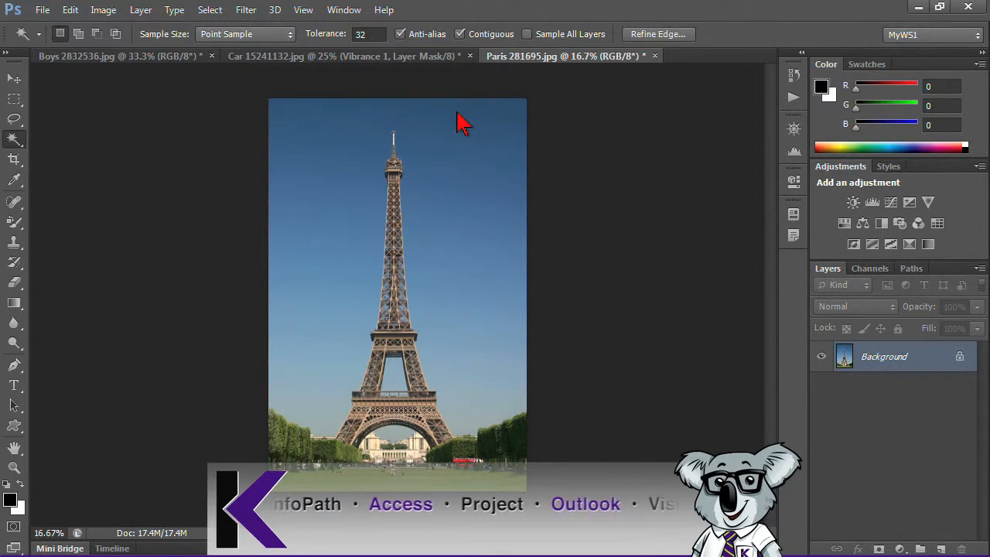
left_click(464, 116)
type("100")
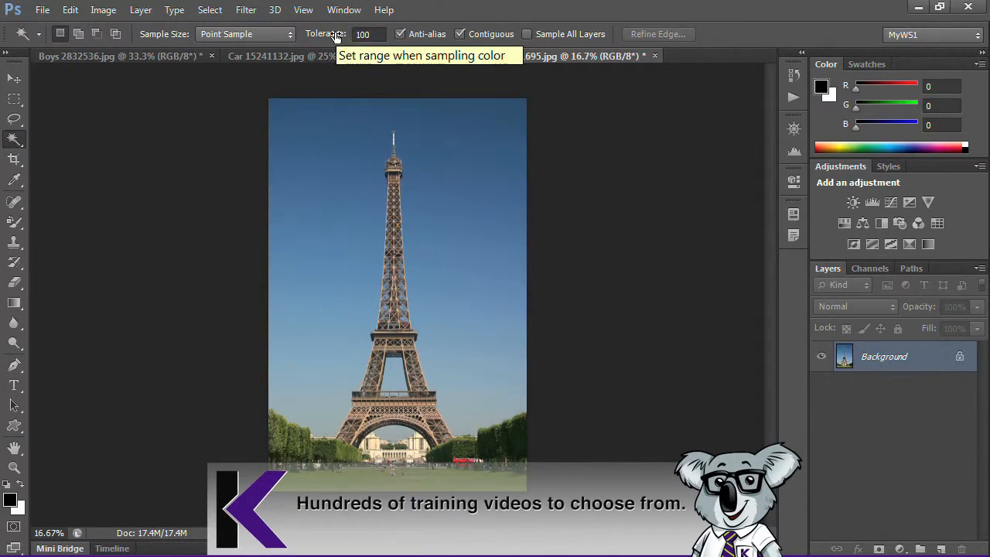
left_click(461, 164)
type("32")
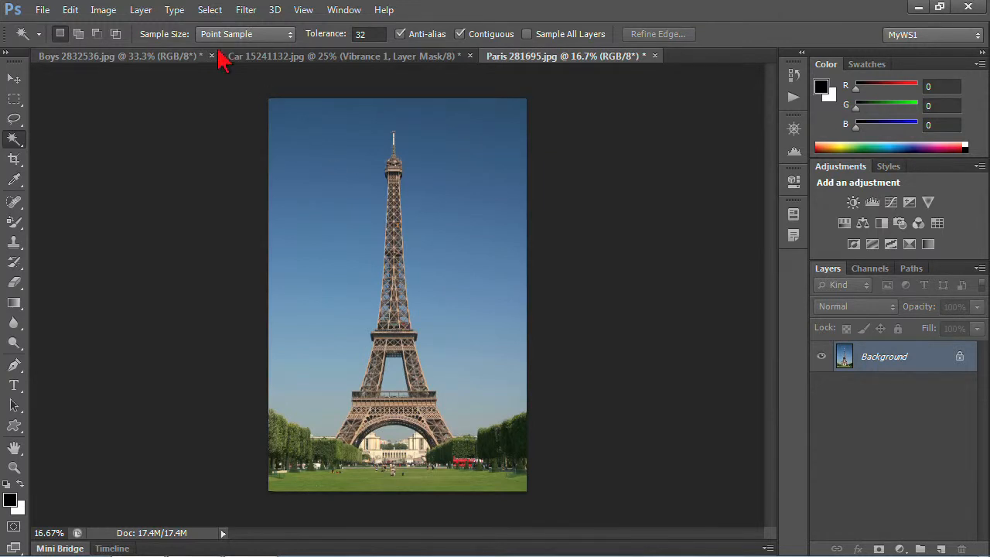
mouse_move(394, 356)
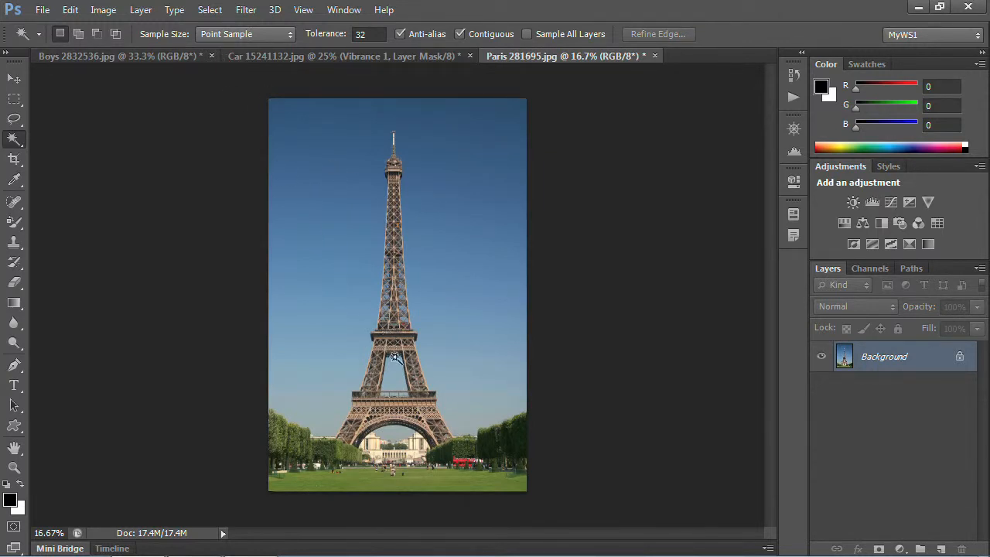
mouse_move(174, 18)
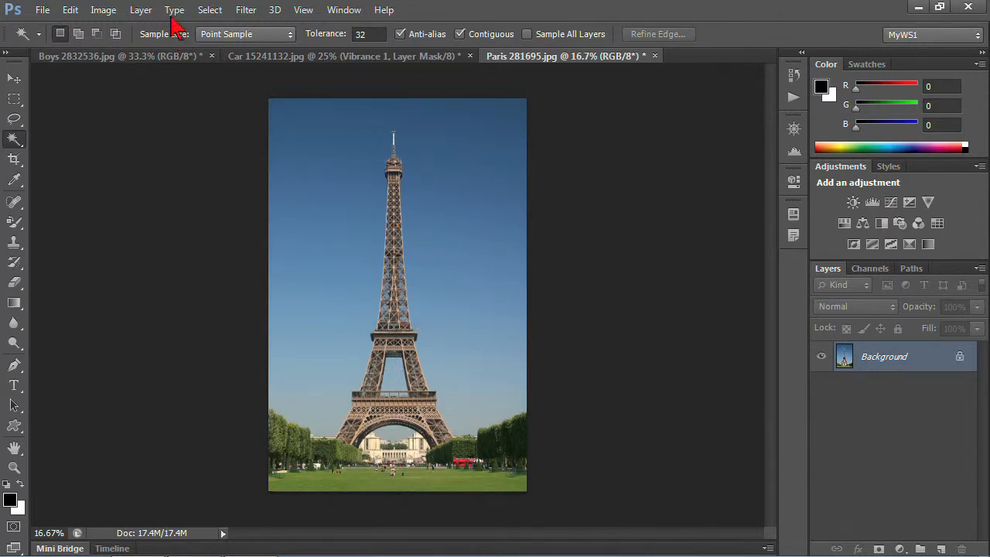
left_click(210, 9)
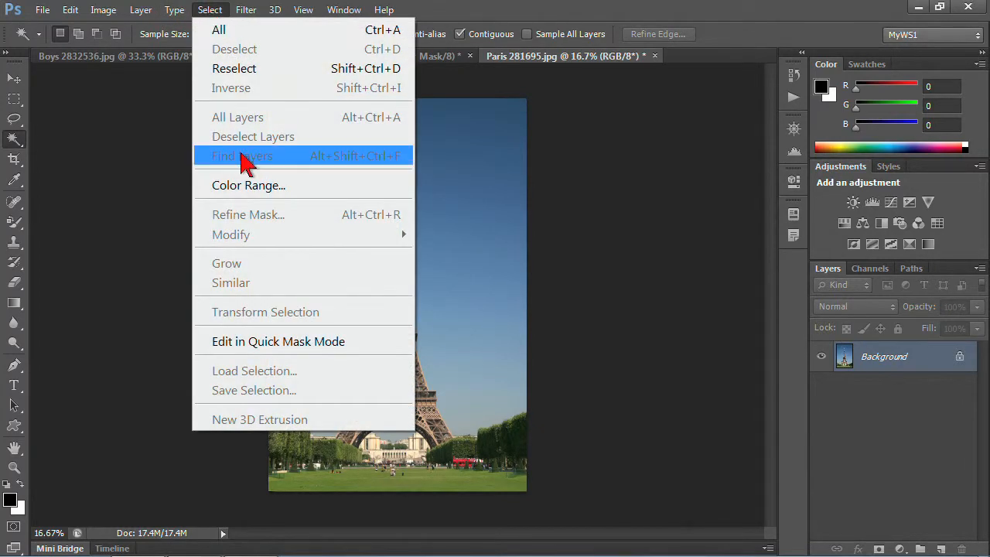
left_click(248, 186)
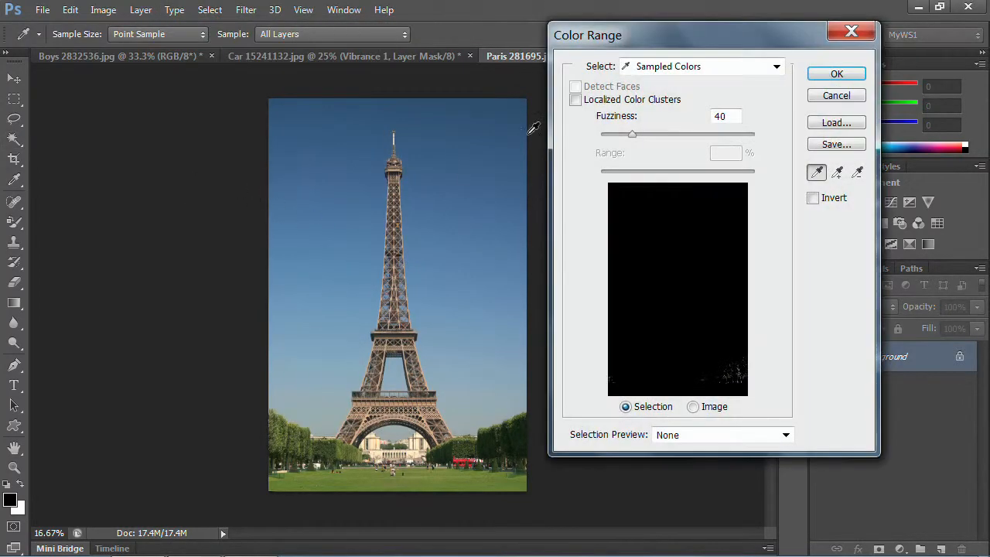
left_click_drag(588, 34, 575, 33)
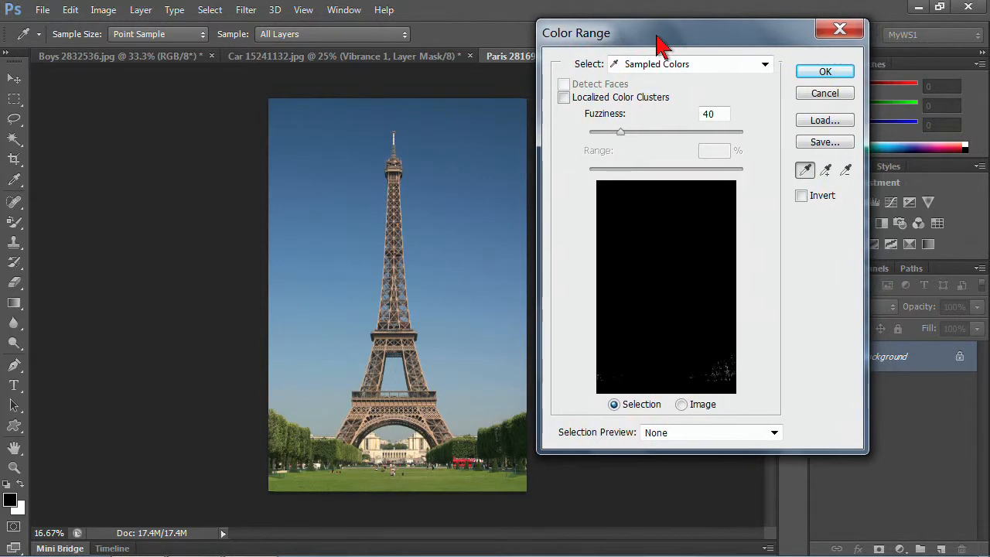
left_click(460, 122)
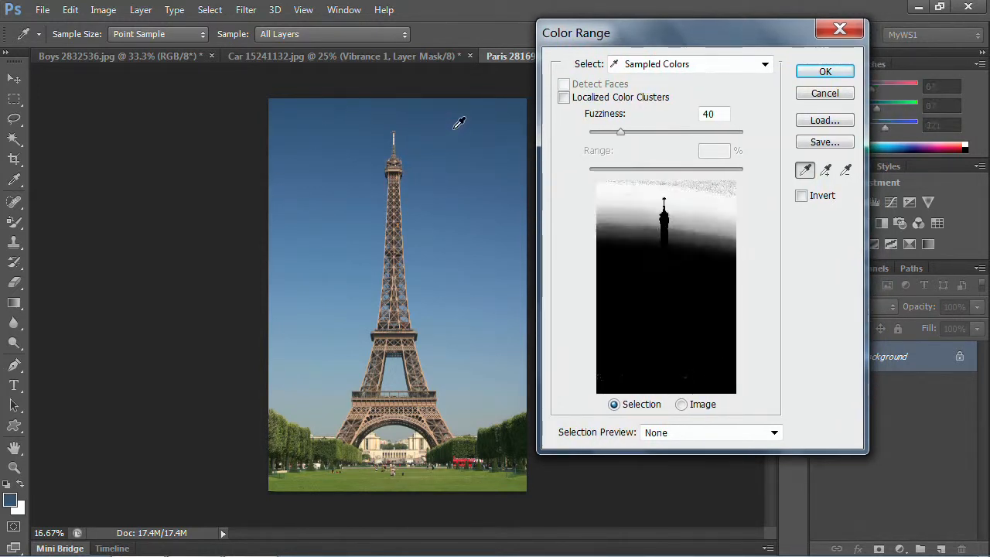
left_click(449, 183)
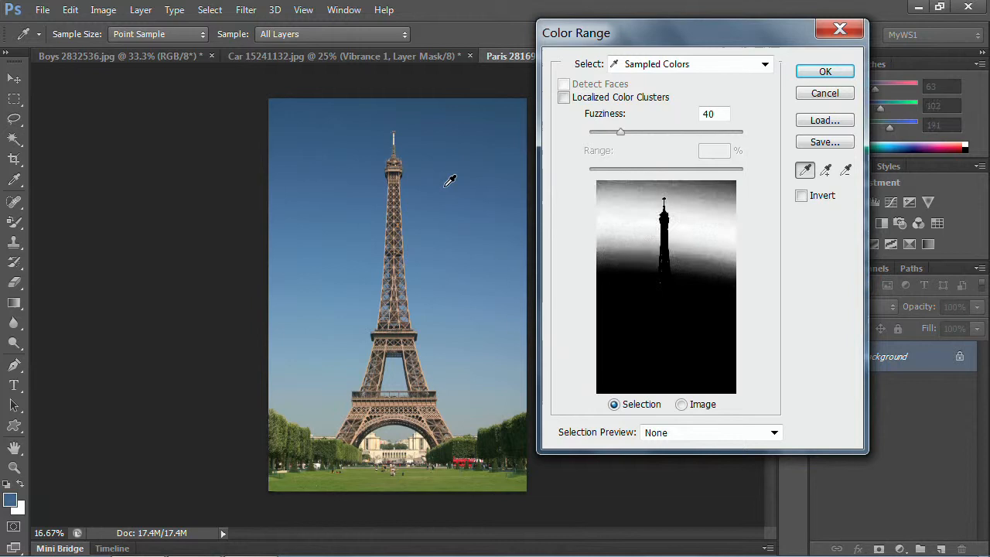
left_click(402, 384)
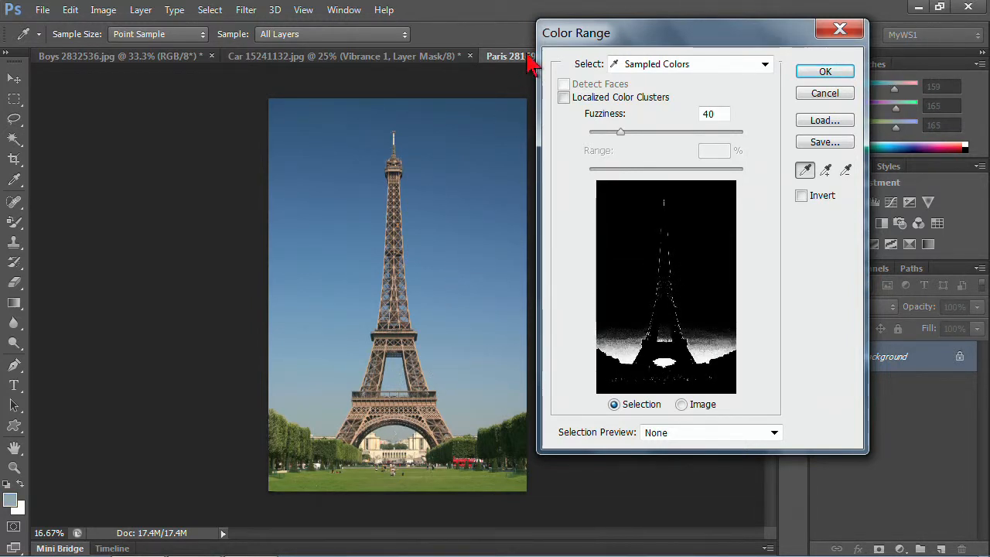
left_click(467, 160)
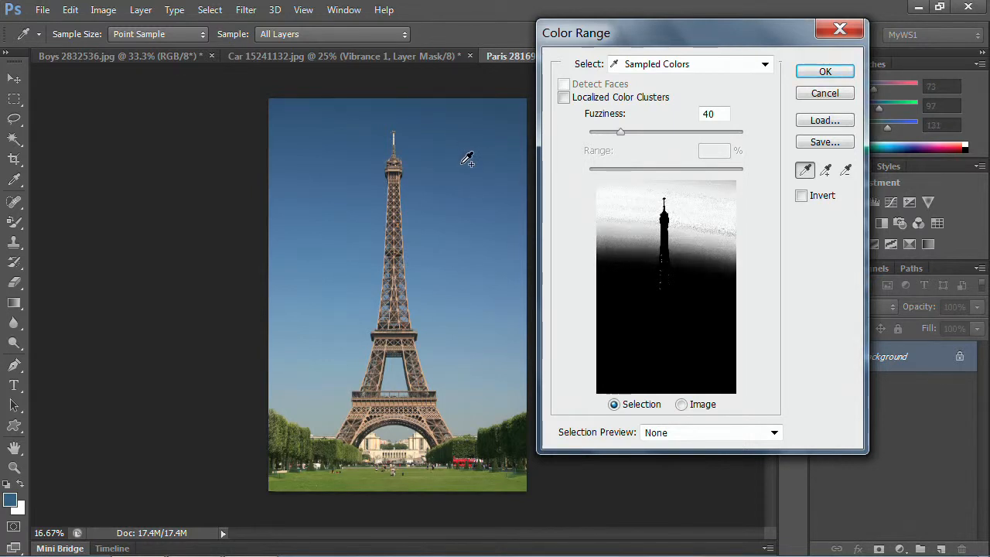
left_click(461, 316)
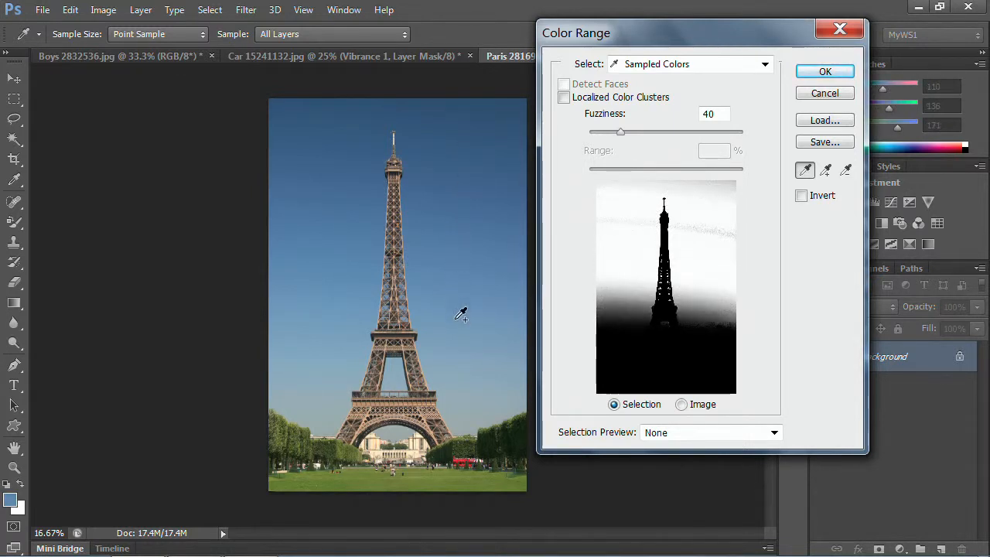
left_click(396, 430)
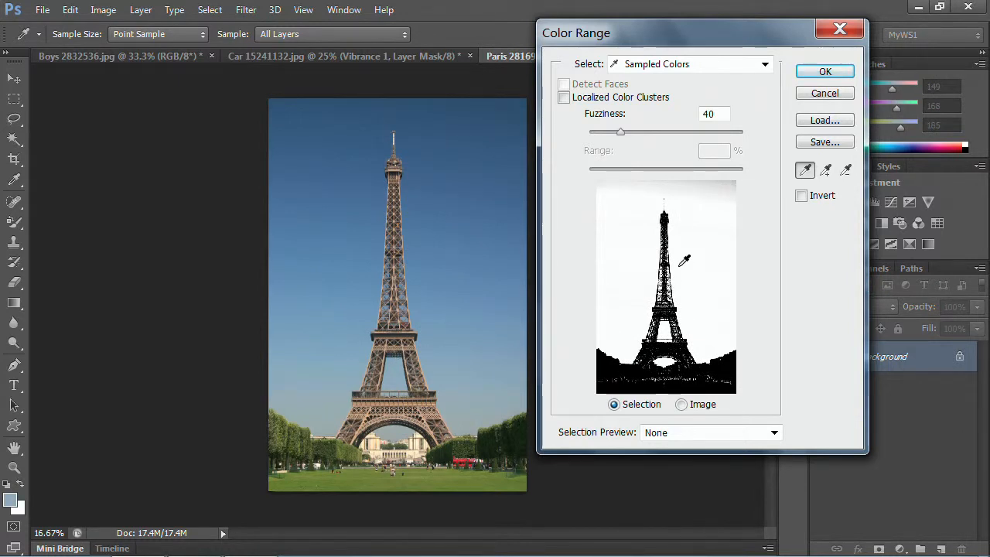
mouse_move(662, 346)
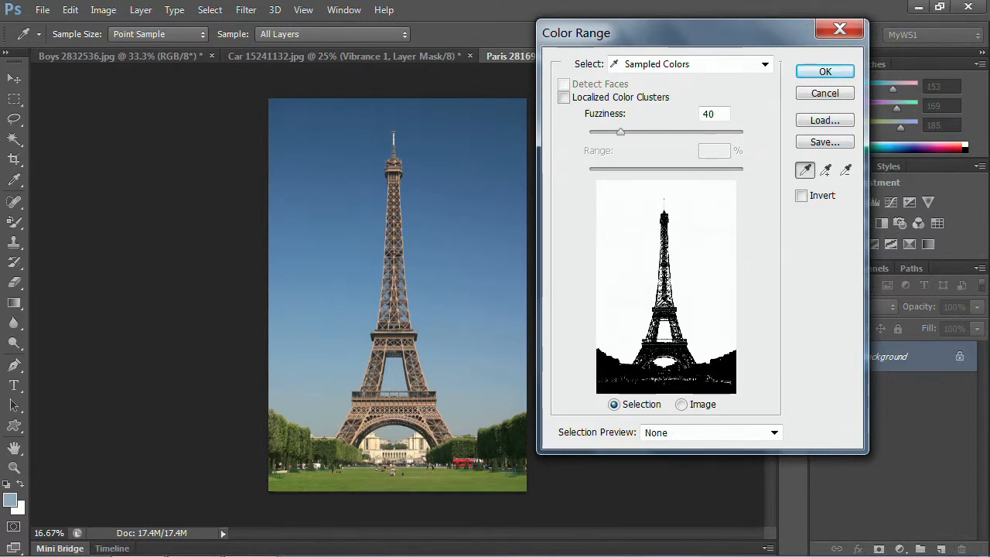
mouse_move(740, 105)
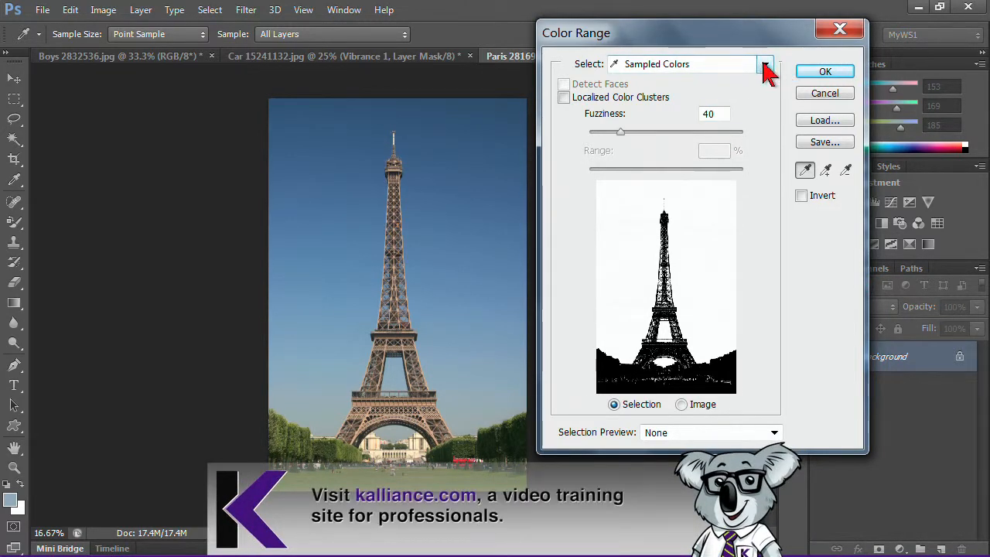
left_click(765, 64)
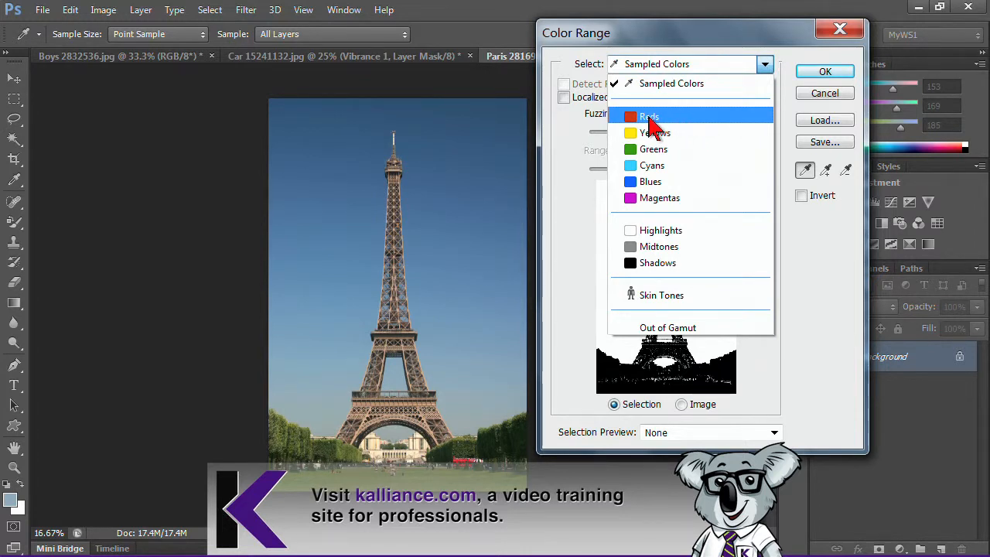
mouse_move(649, 181)
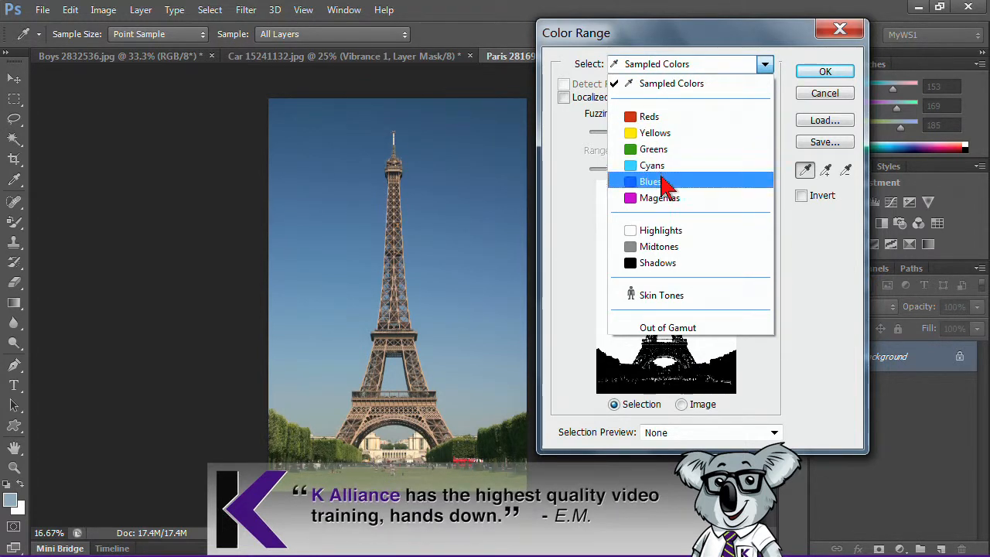
mouse_move(653, 164)
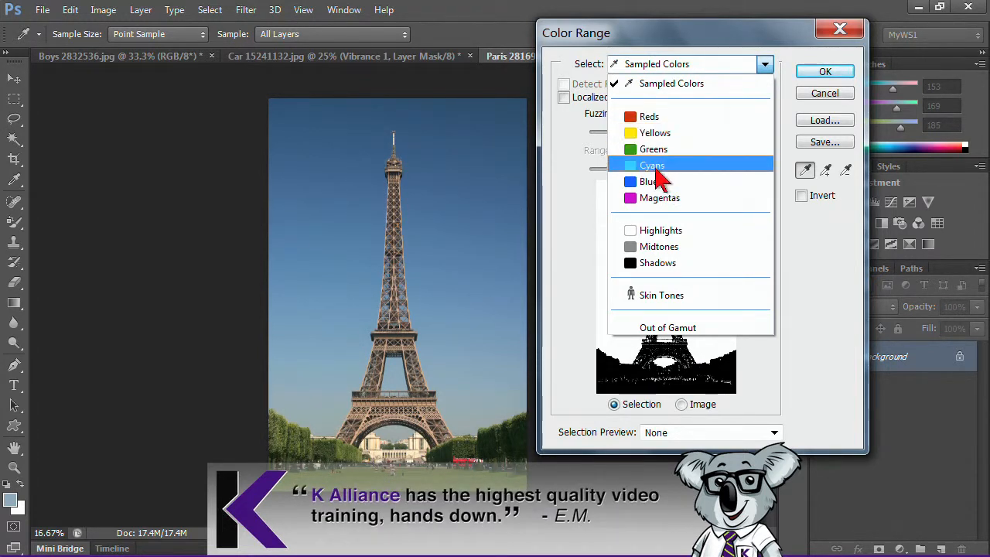
mouse_move(659, 198)
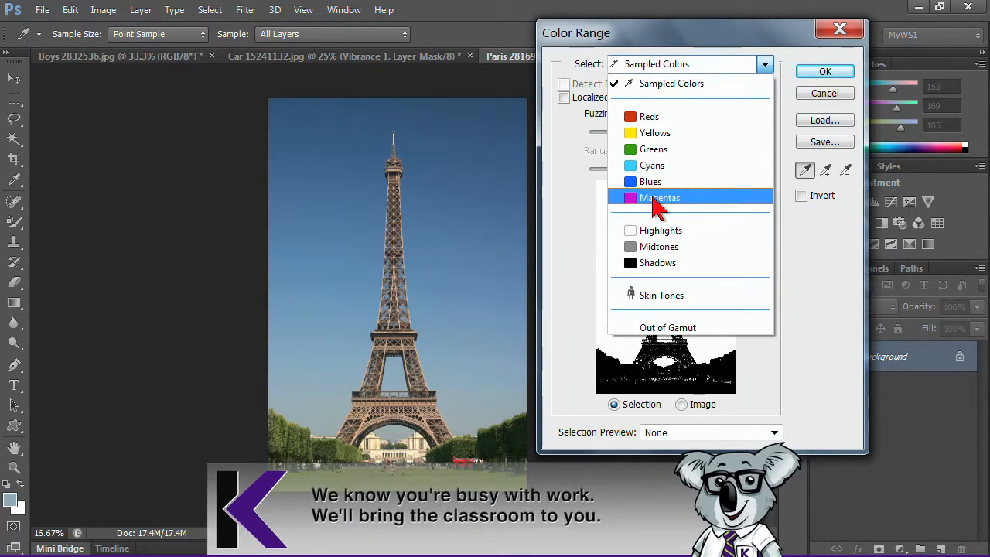
mouse_move(659, 246)
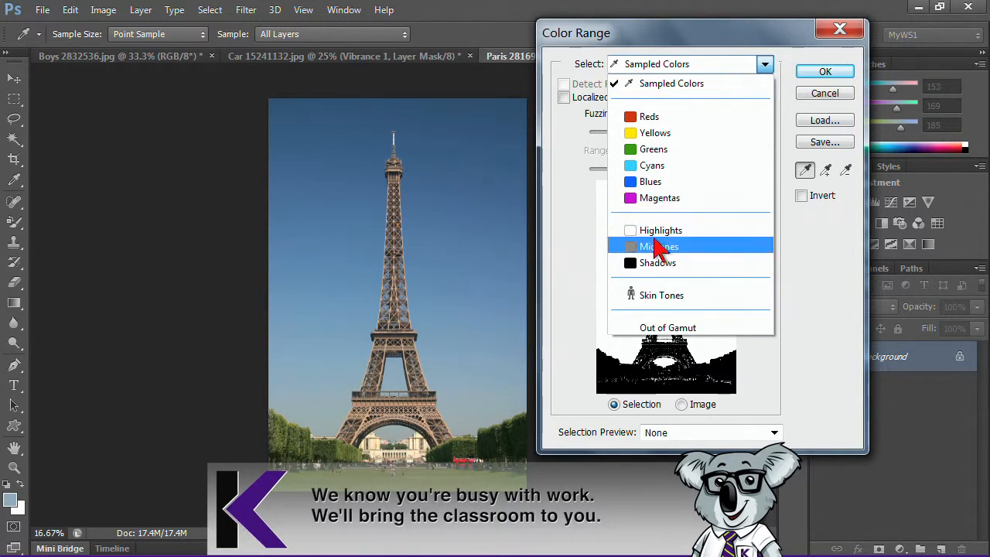
mouse_move(662, 293)
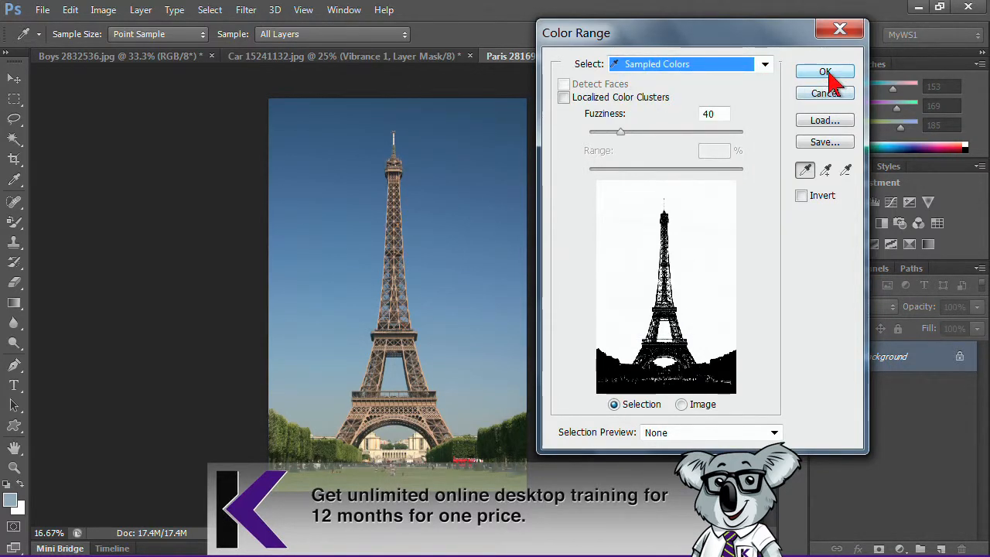
Accept the sky selection and darken it to deep blue with a masked Curves layer
left_click(824, 71)
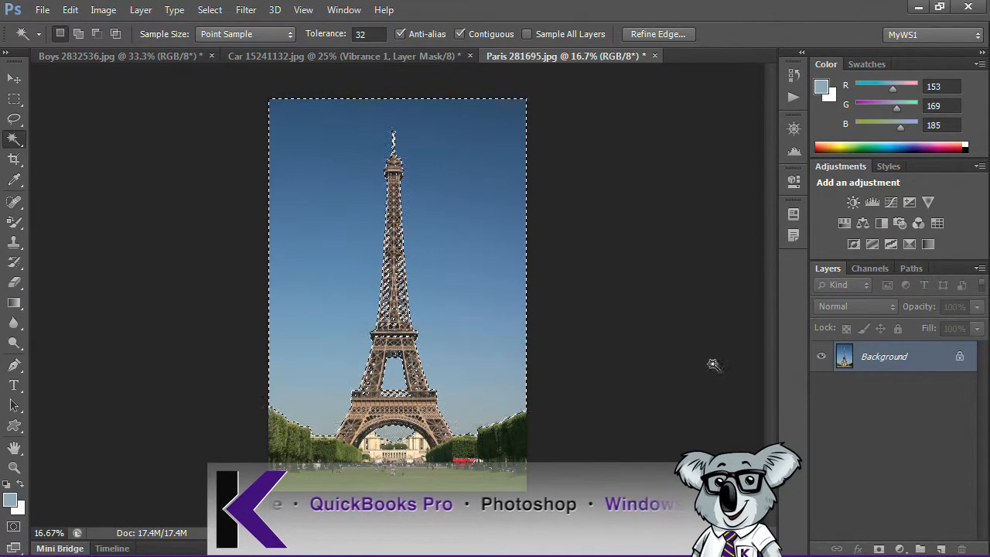
left_click(891, 201)
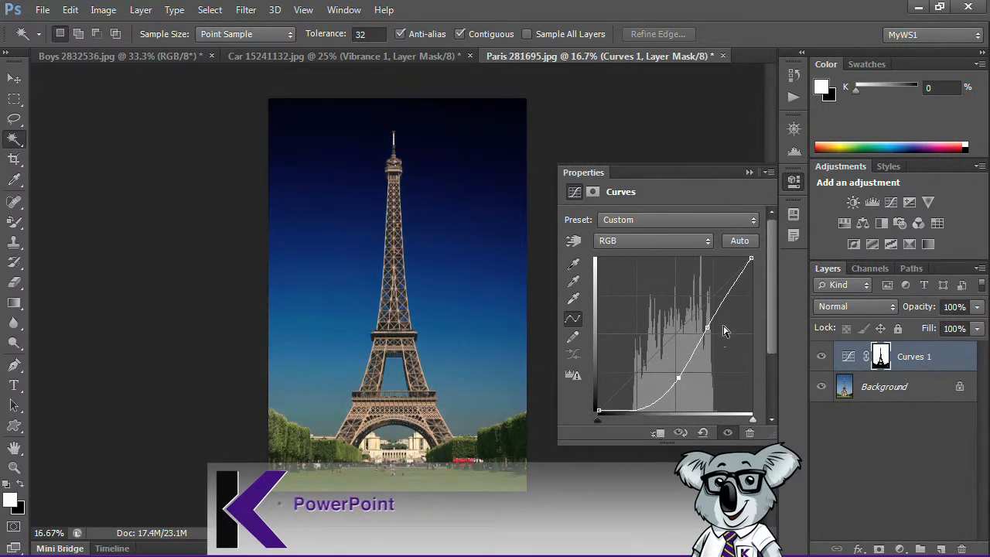
left_click_drag(705, 327, 705, 311)
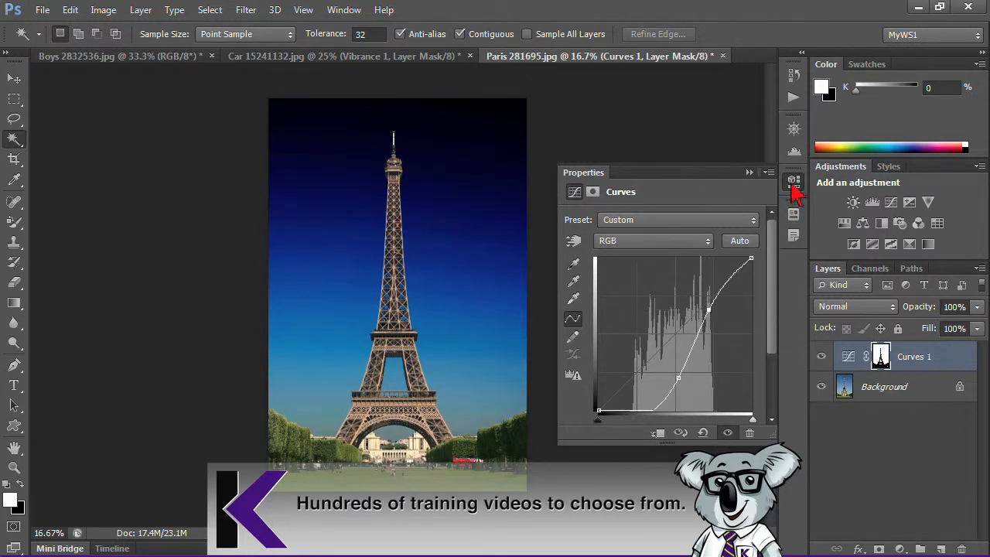
left_click(792, 180)
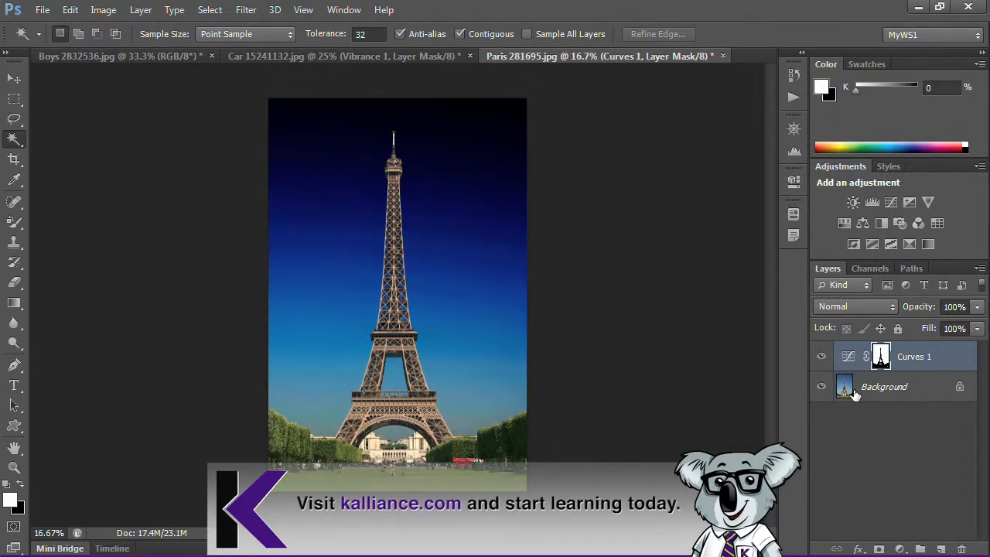
left_click(884, 386)
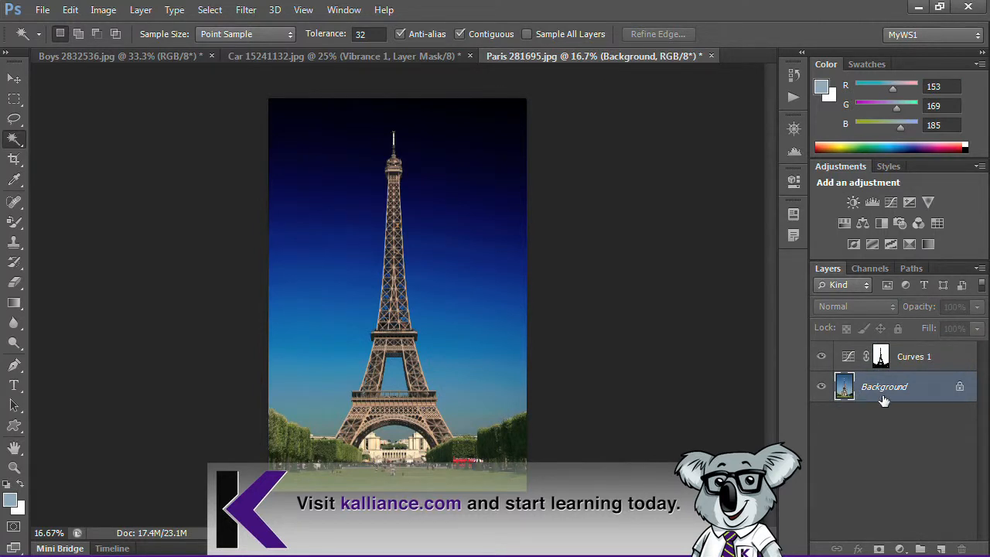
mouse_move(432, 138)
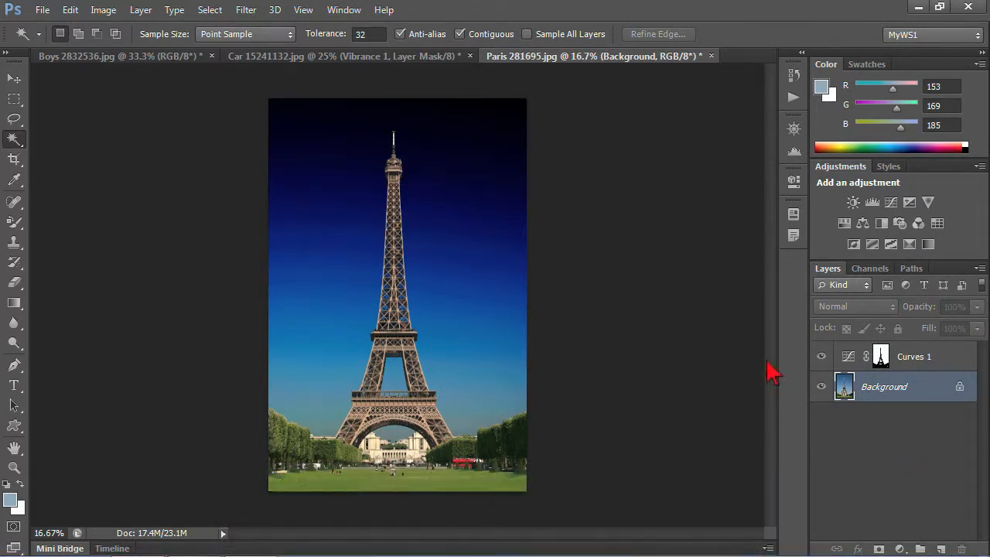
Reselect the earlier sky selection and invert it to the tower and ground
left_click(211, 10)
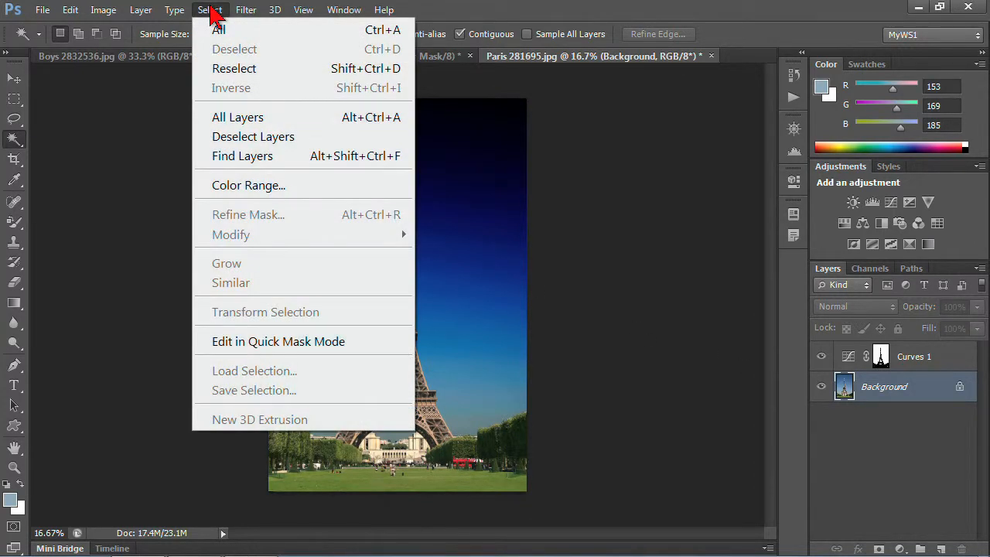
mouse_move(235, 68)
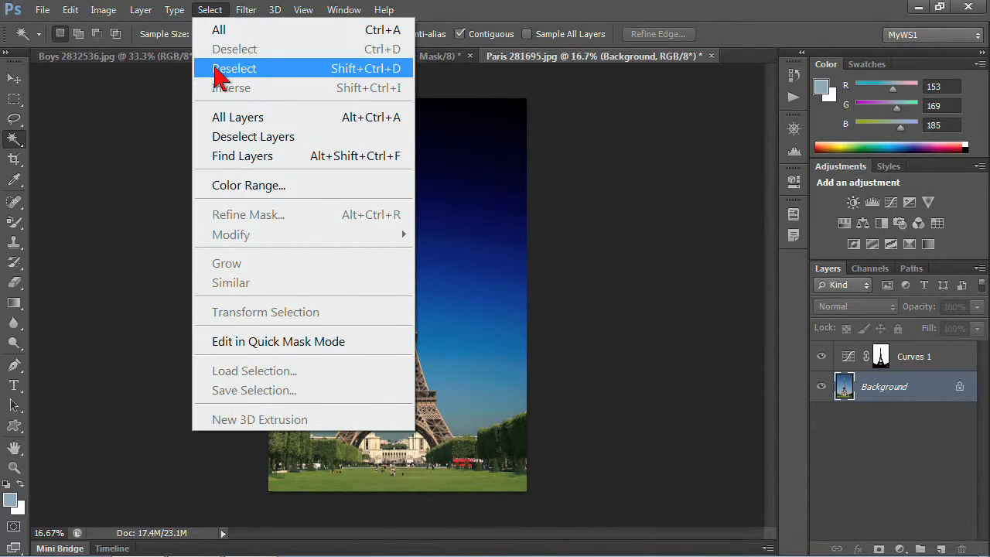
mouse_move(247, 78)
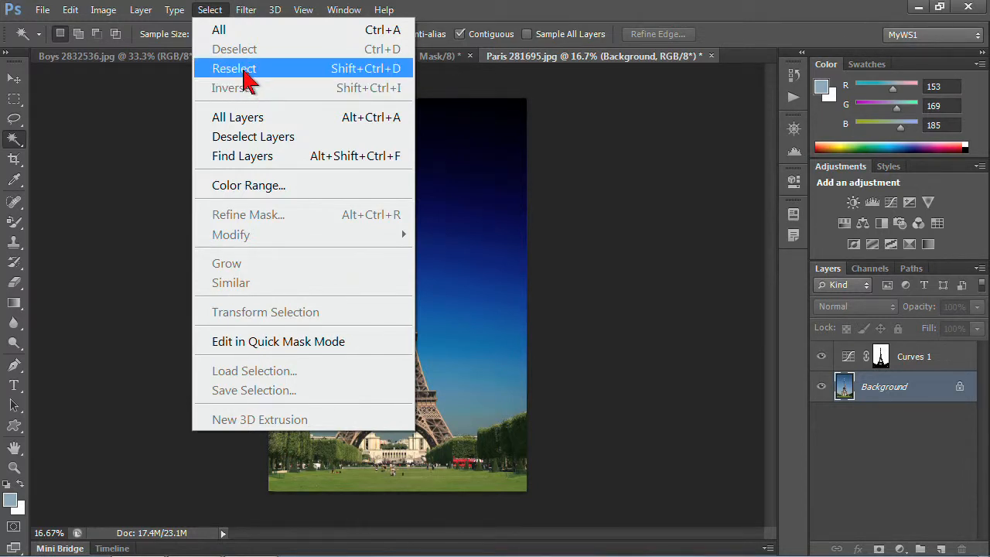
left_click(233, 68)
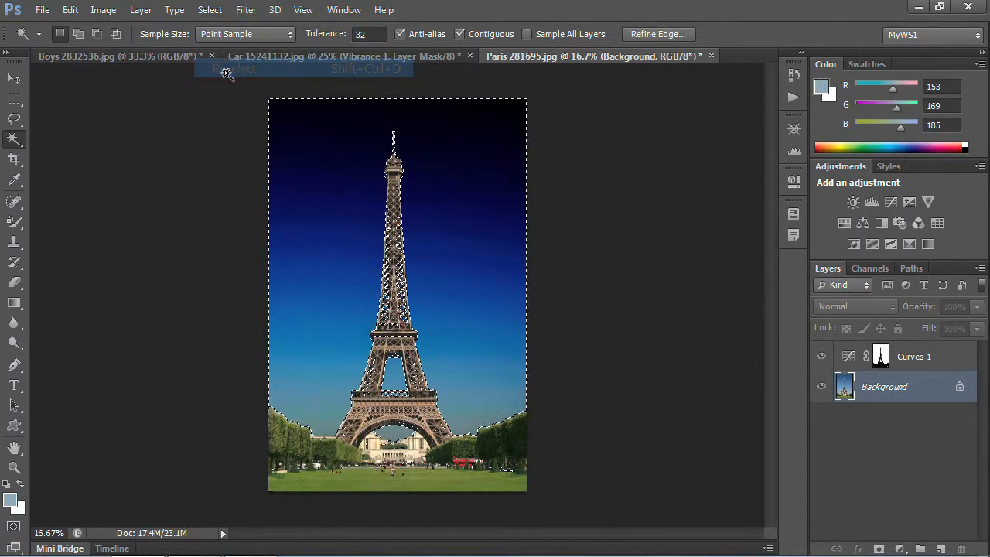
left_click(211, 9)
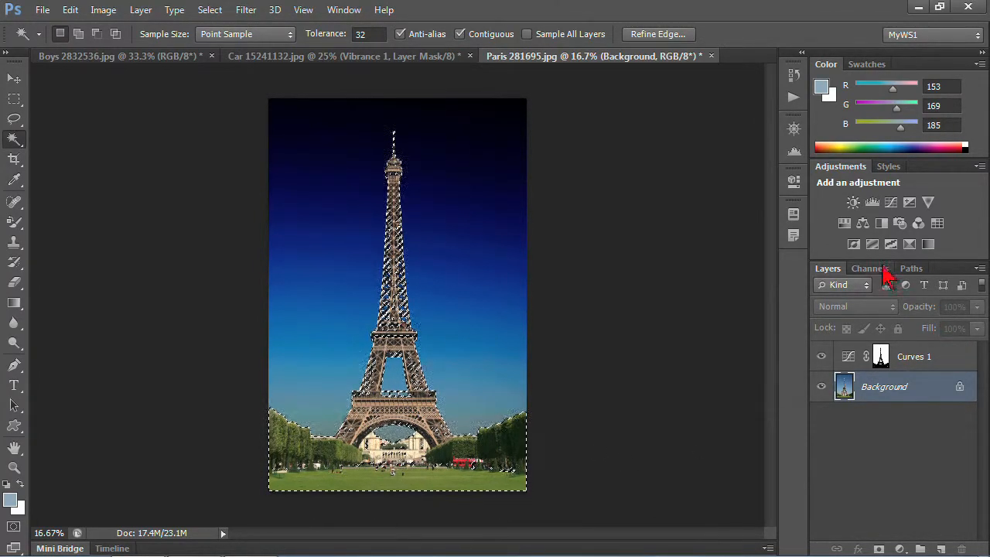
Add a Vibrance layer on the tower and ground with Vibrance +88 and Saturation -90
left_click(928, 201)
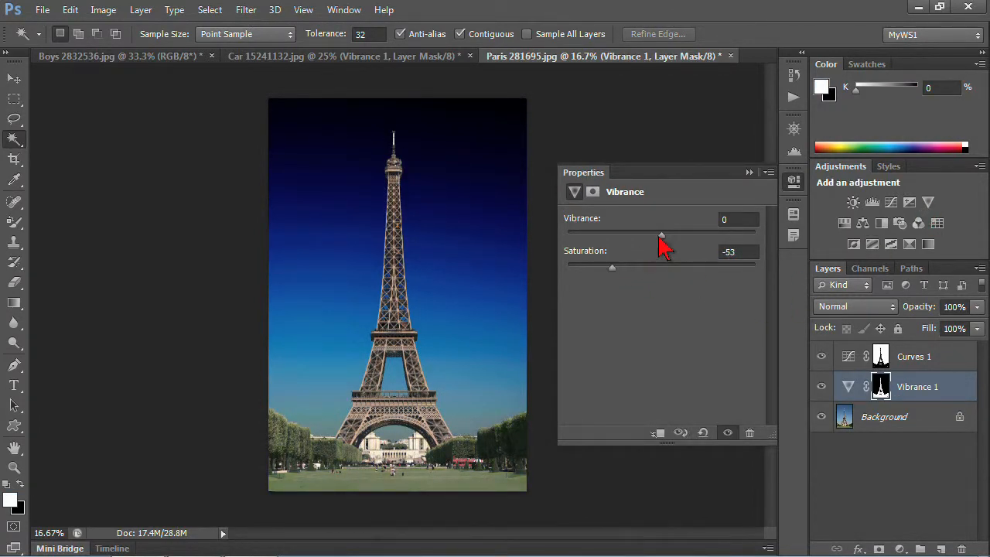
left_click_drag(662, 233, 746, 234)
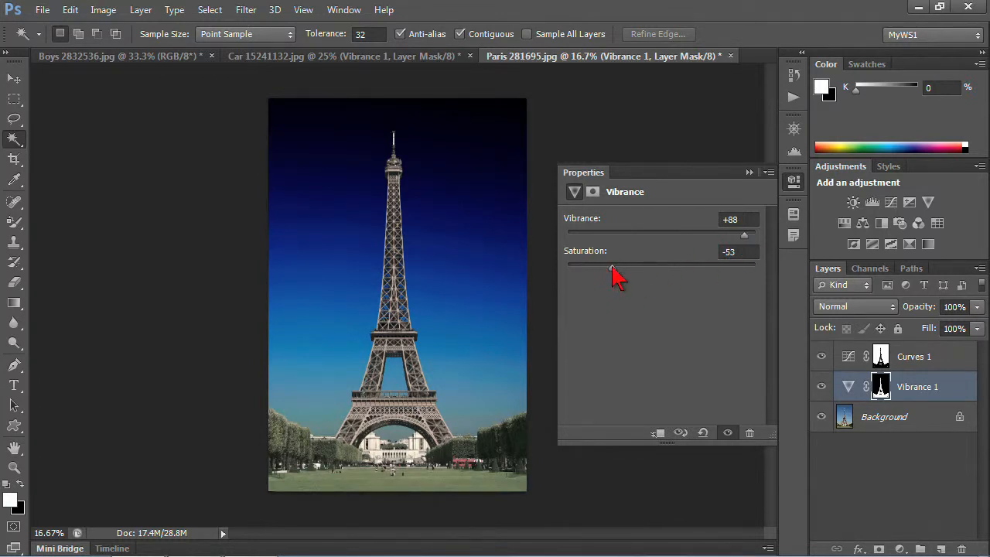
left_click_drag(618, 266, 575, 266)
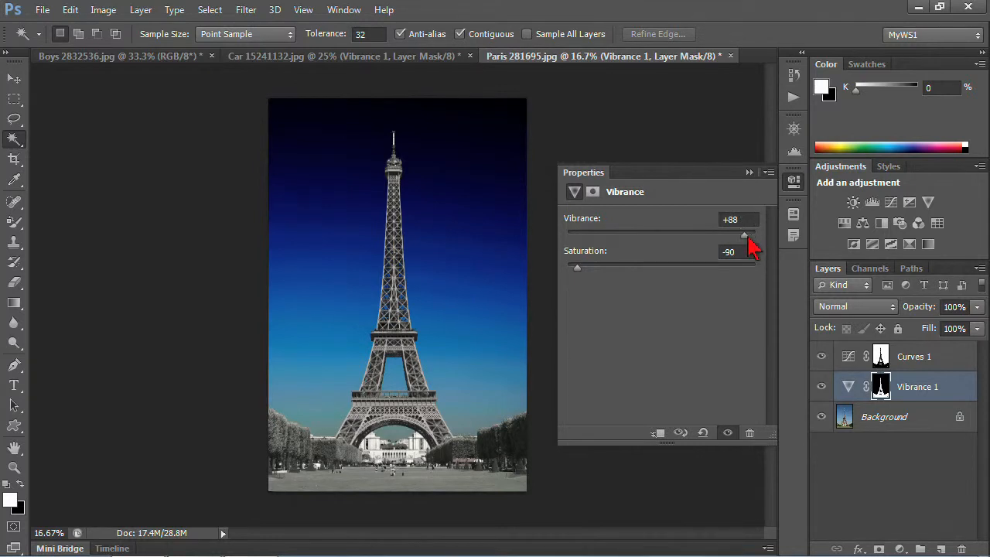
mouse_move(929, 271)
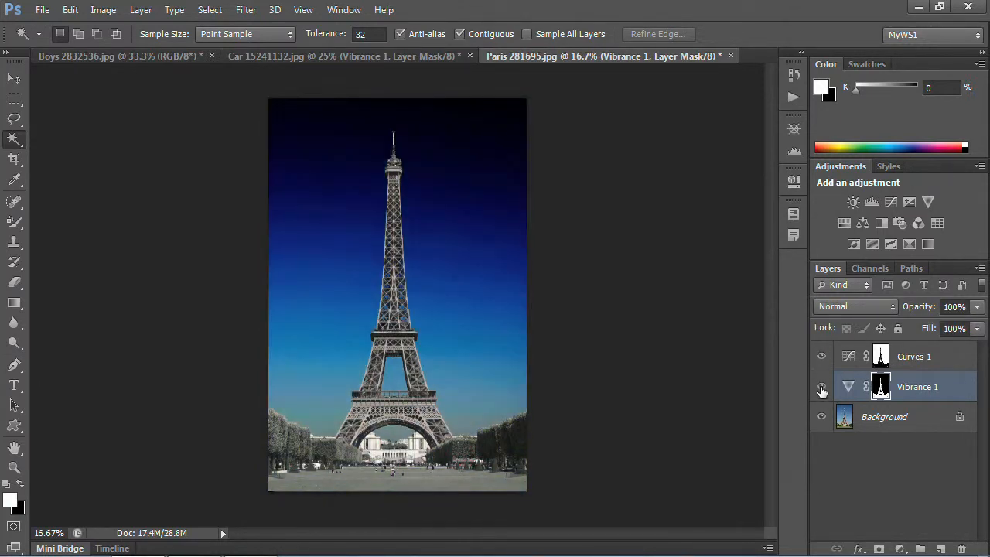
left_click(822, 386)
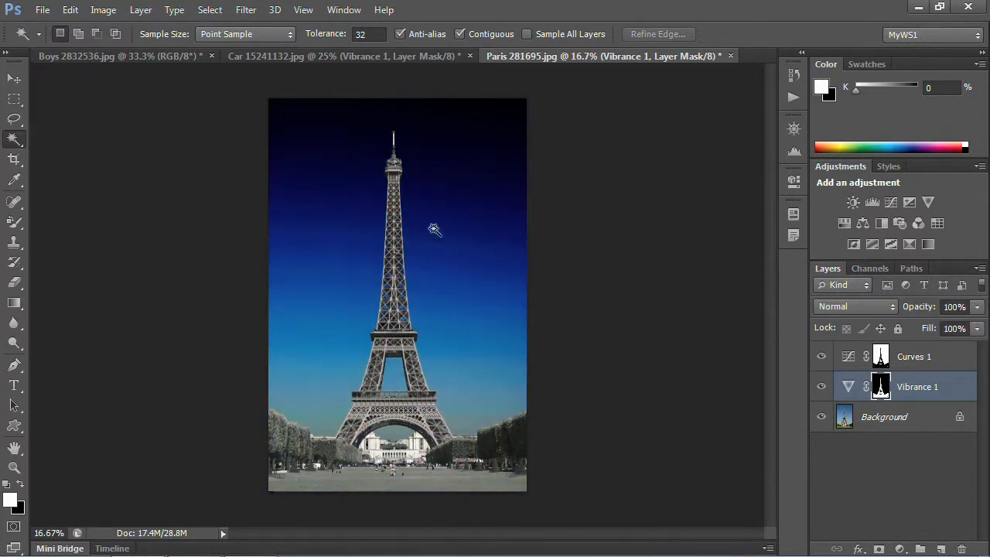